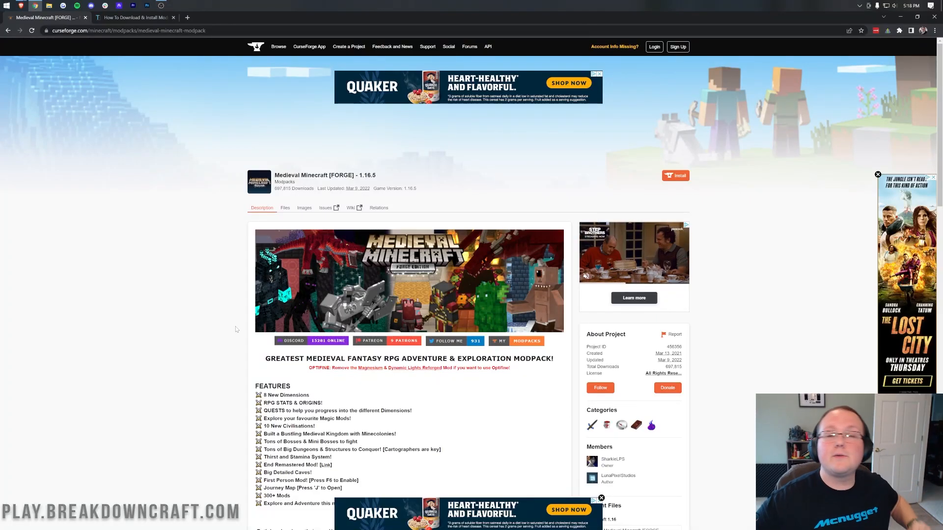
Browse the Medieval Minecraft modpack page's Files and Images tabs, then return to its description
scroll(down, 3)
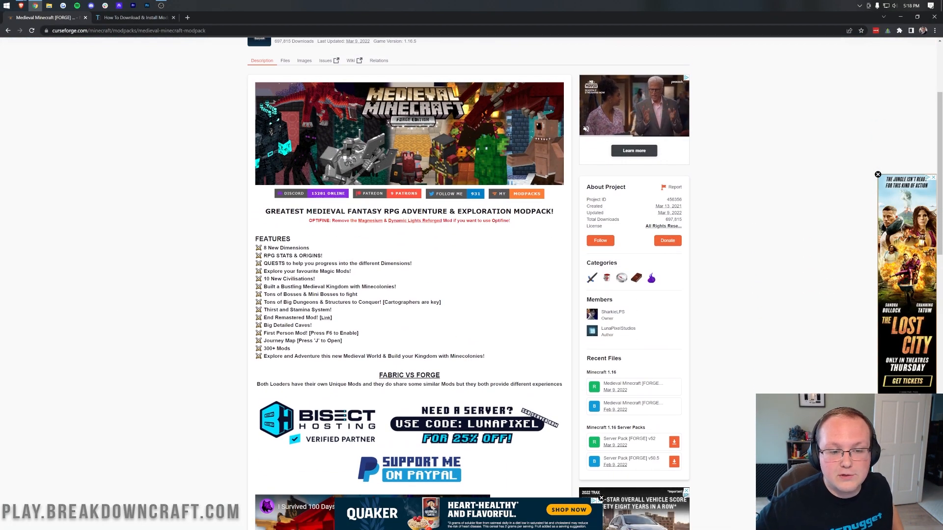
scroll(down, 3)
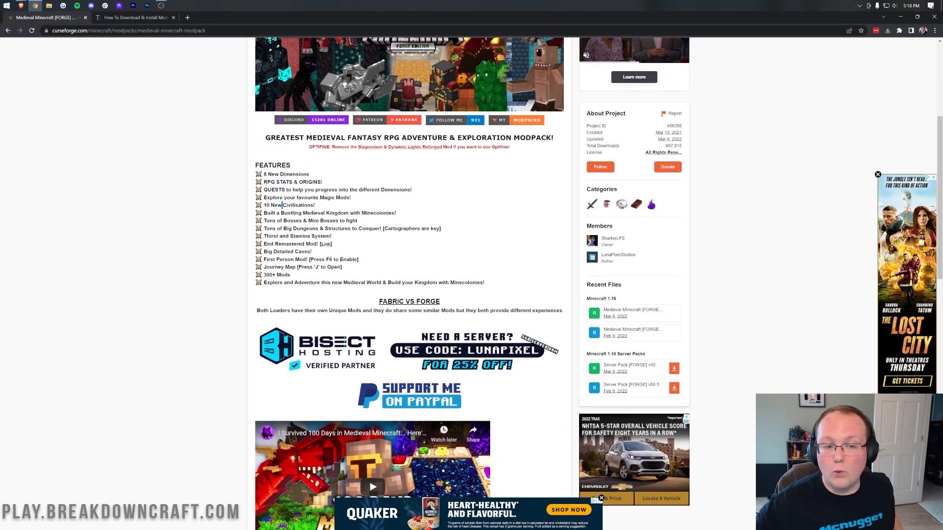
scroll(up, 3)
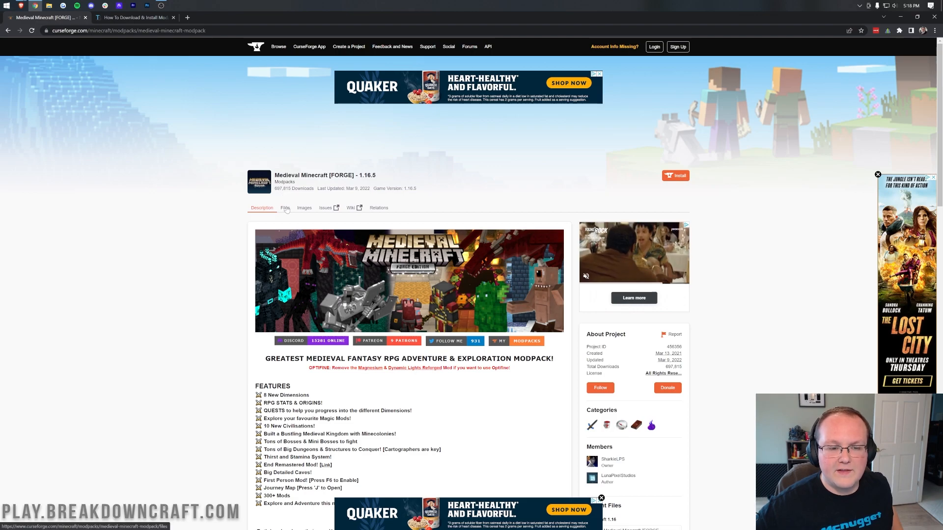
click(285, 207)
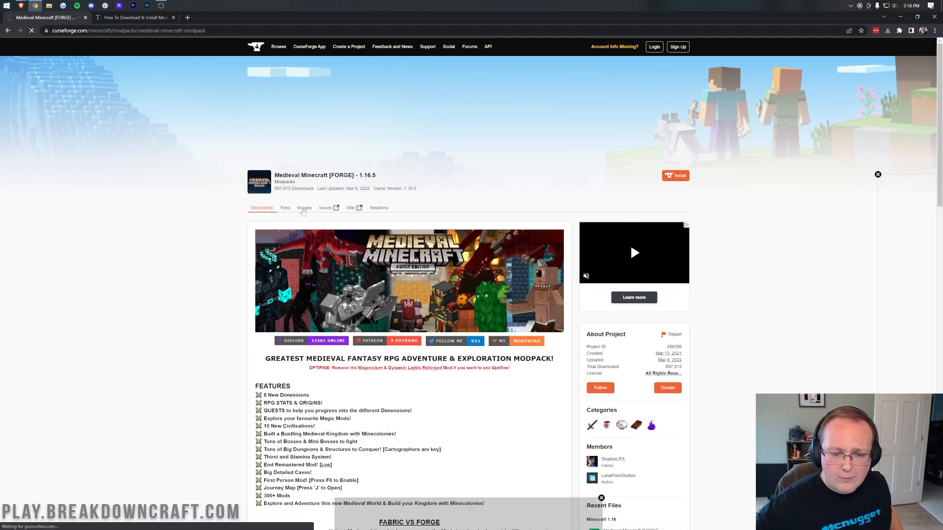
click(303, 207)
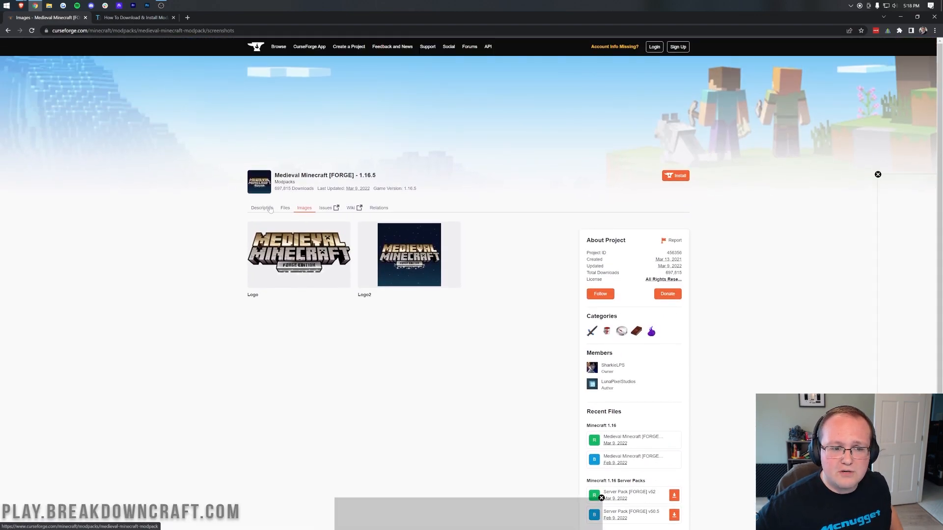
click(262, 207)
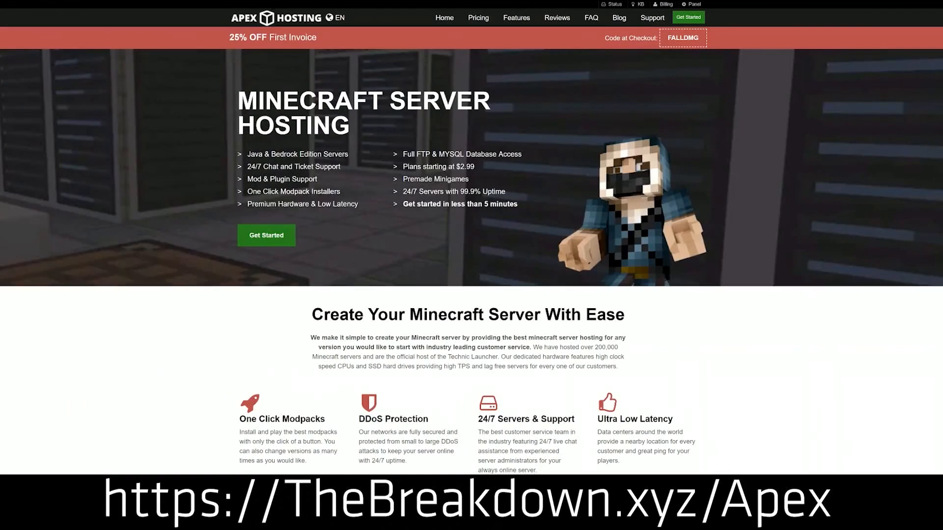
mouse_move(357, 186)
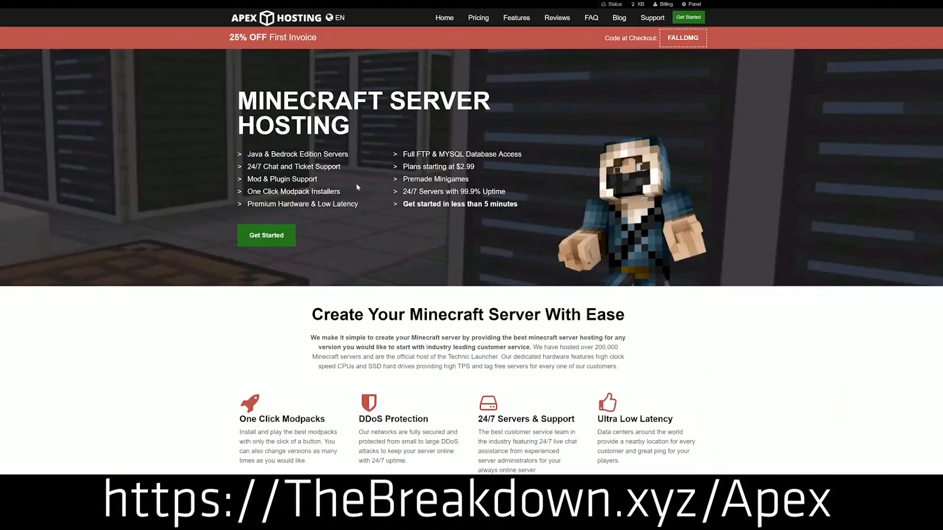
mouse_move(229, 242)
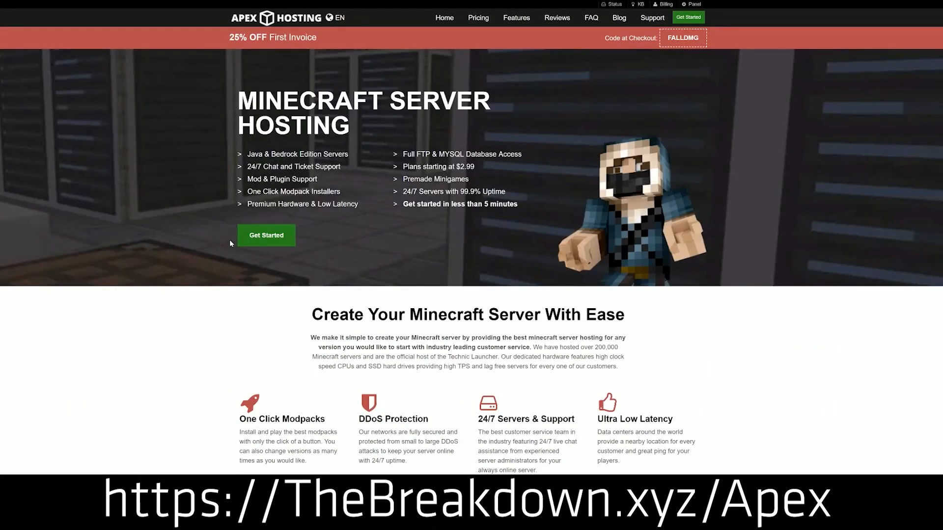
From the guide's Download CurseForge button, download the CurseForge installer for Windows
scroll(down, 3)
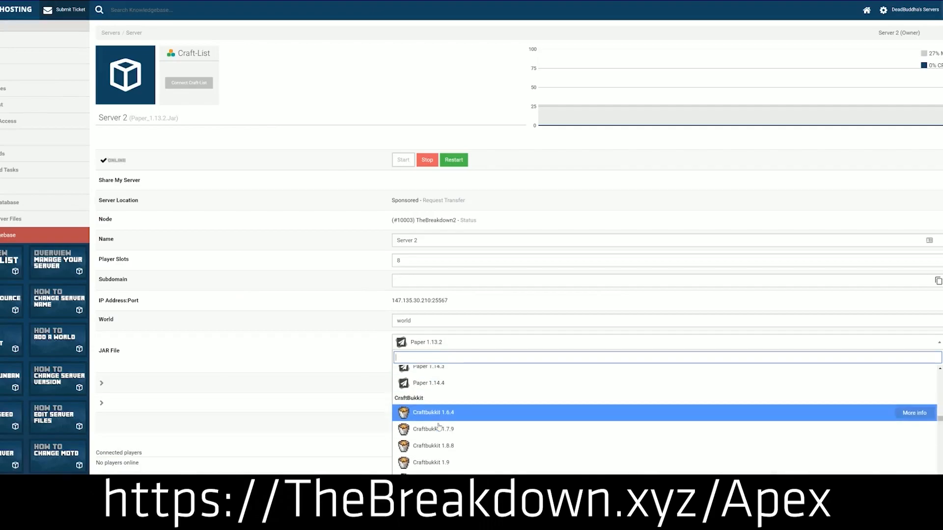
scroll(down, 3)
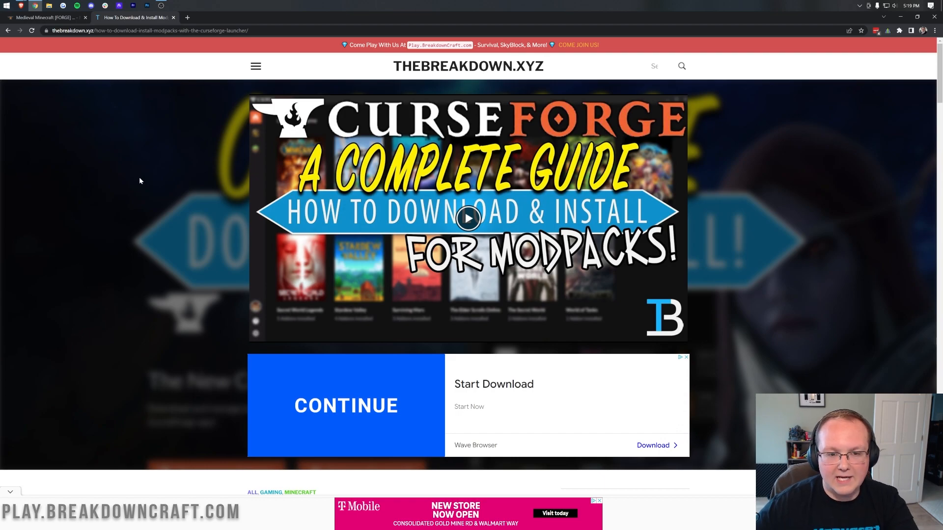
scroll(down, 3)
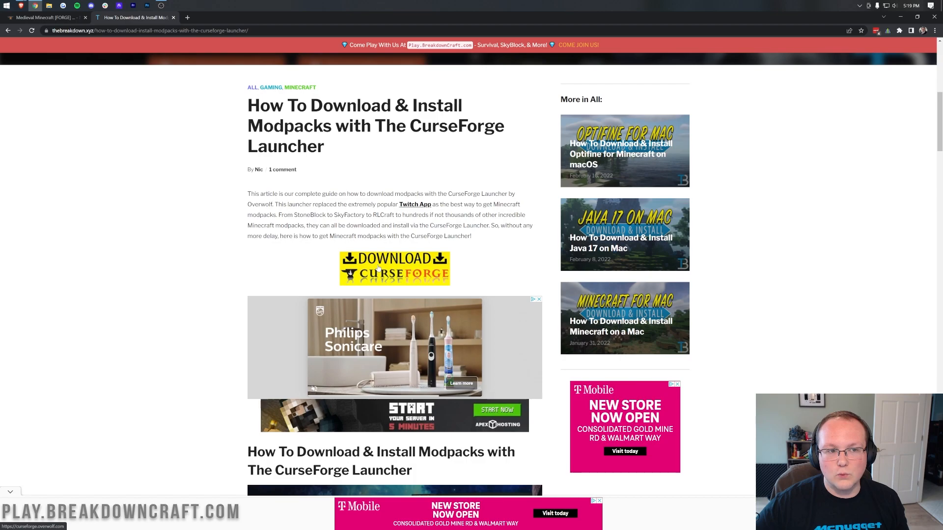
click(394, 269)
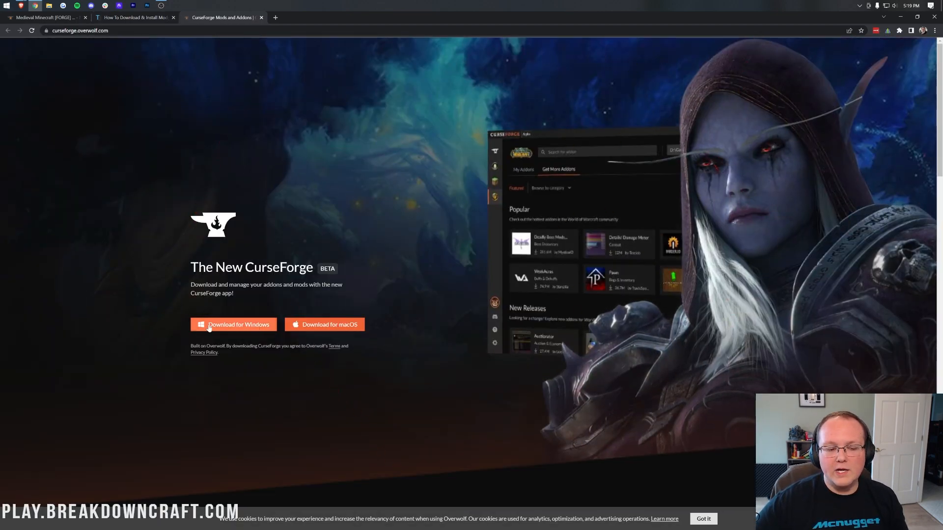
click(233, 324)
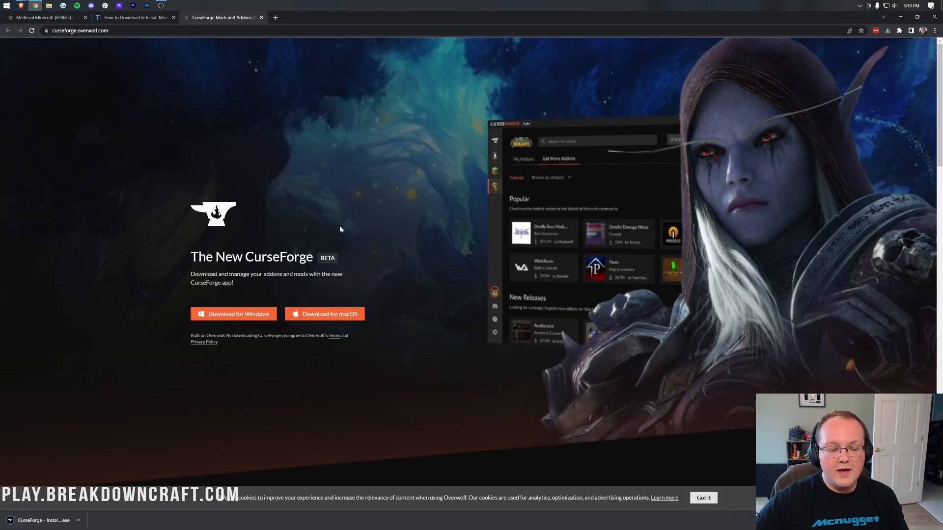
mouse_move(588, 206)
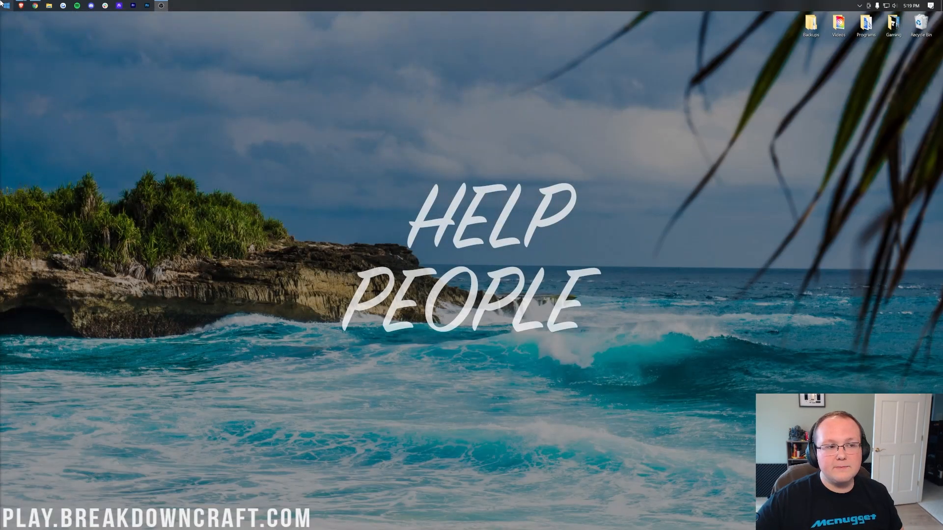
Search 'downloads' in the Start menu, open the Downloads folder, then close it
text(downloads)
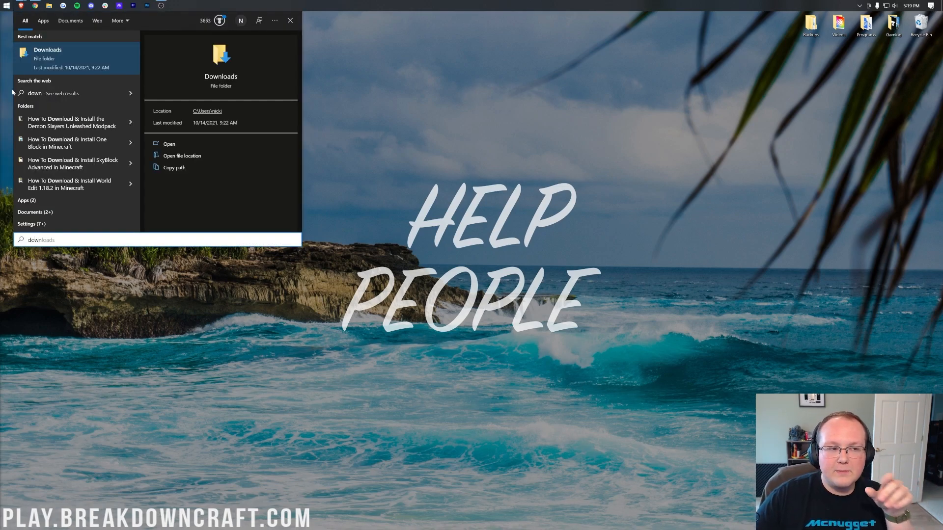
mouse_move(76, 58)
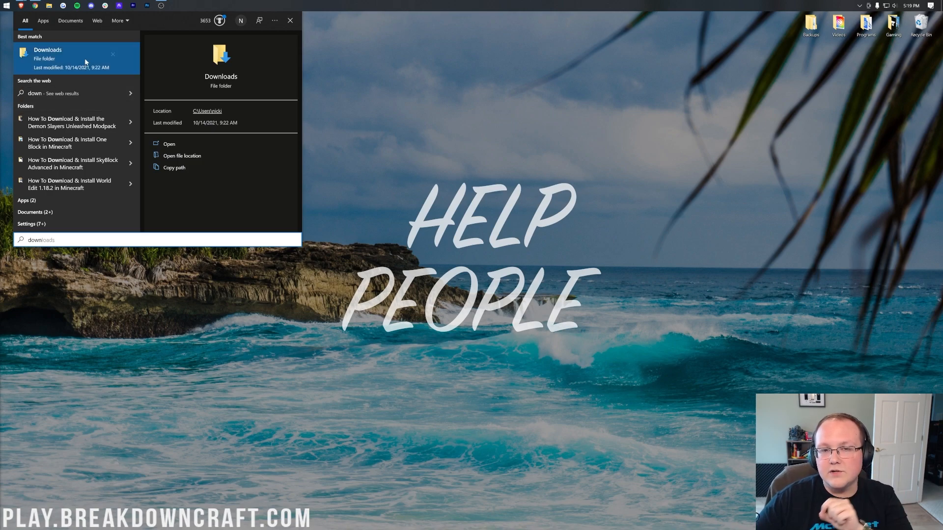
mouse_move(72, 60)
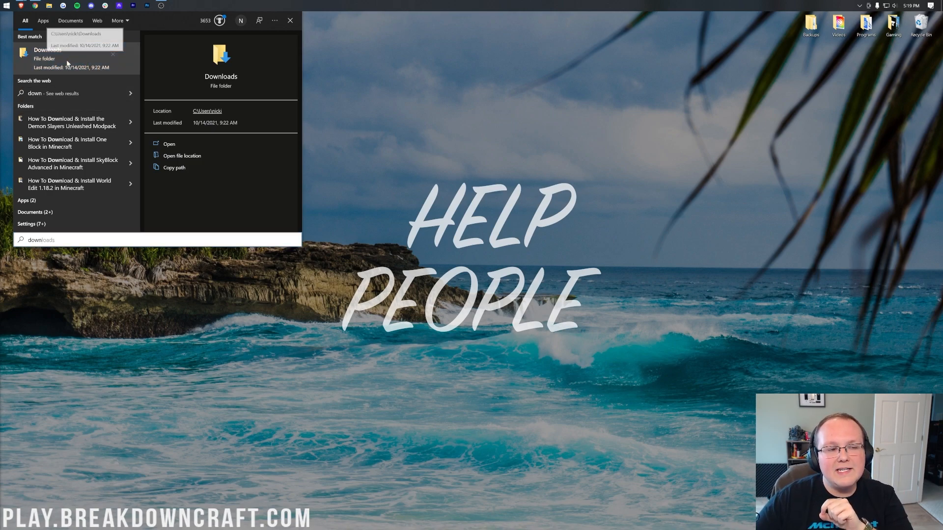
click(169, 143)
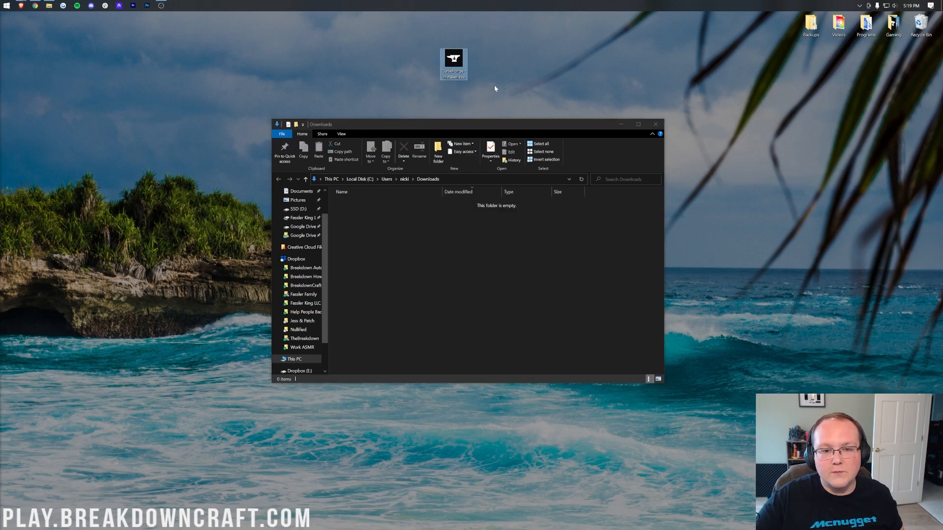
click(655, 125)
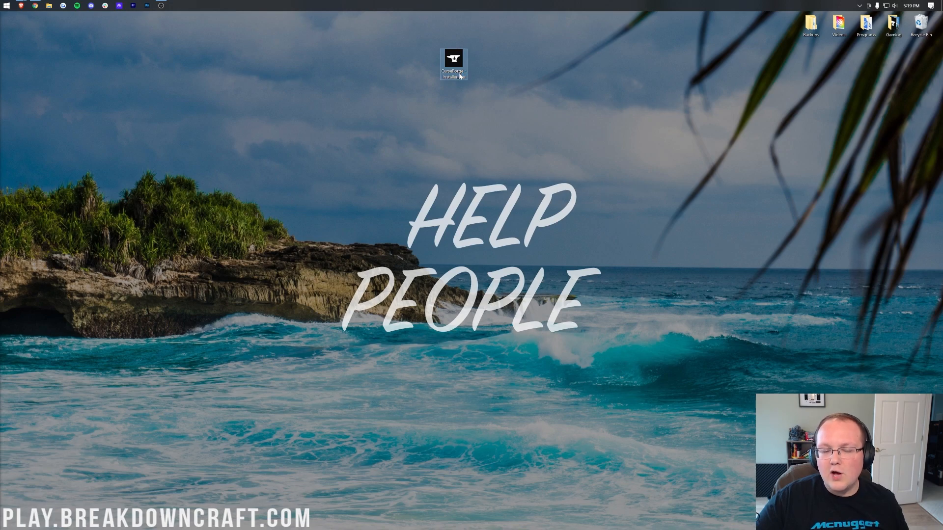
Run the CurseForge installer, accept Overwolf's terms, keep the shortcut and skip the Outplayed app
double_click(452, 62)
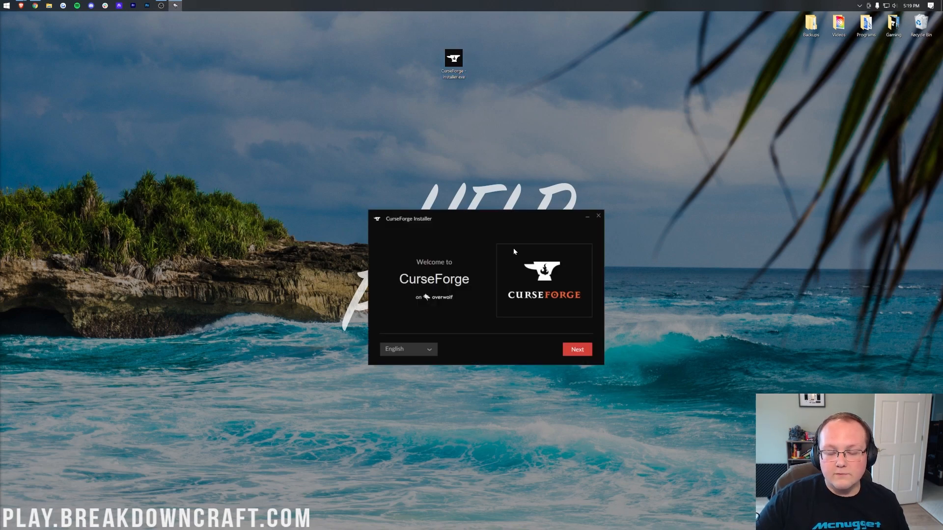
click(576, 350)
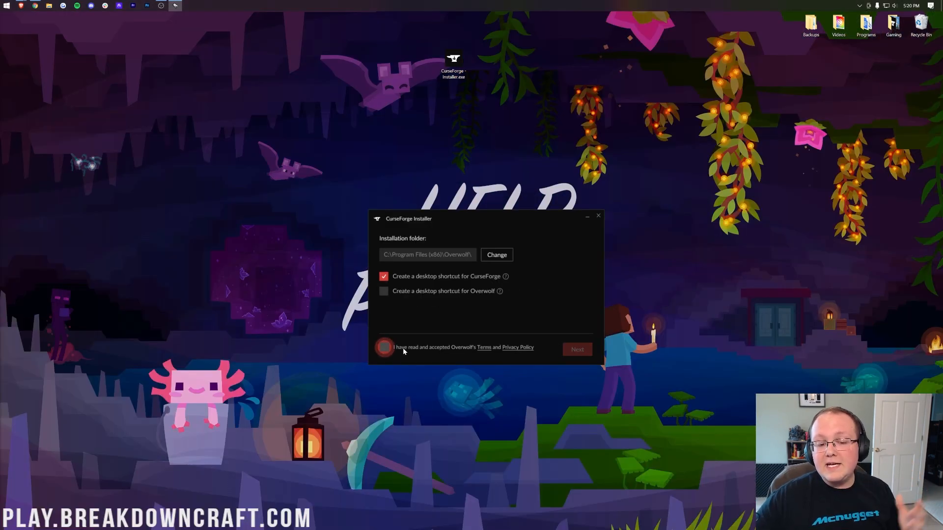
click(384, 347)
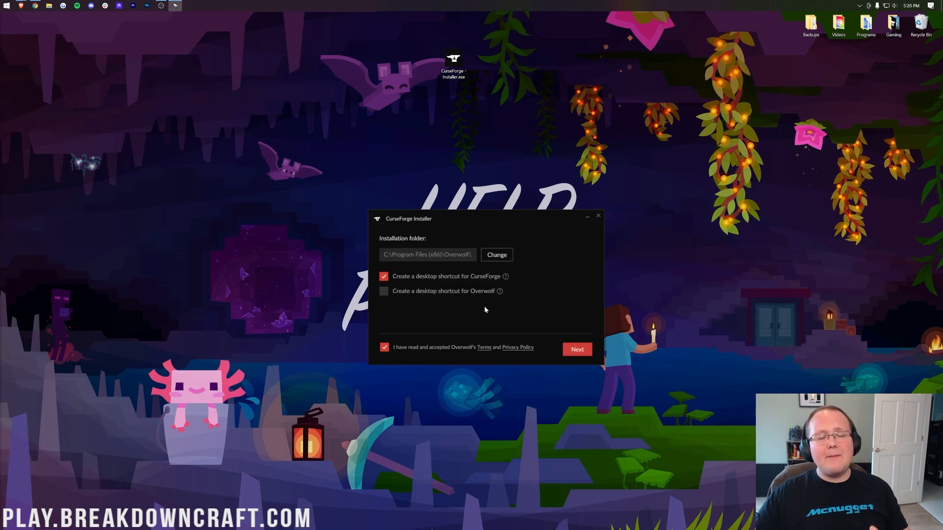
mouse_move(486, 336)
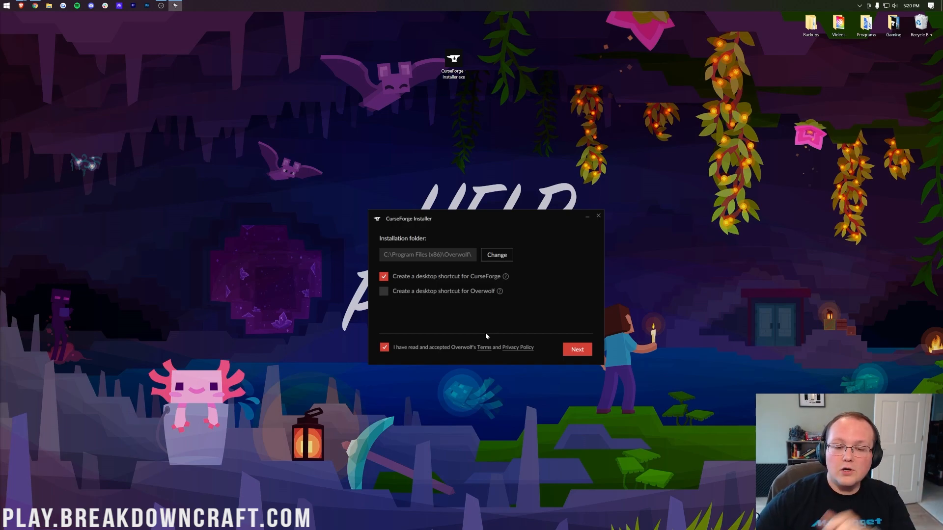
mouse_move(416, 276)
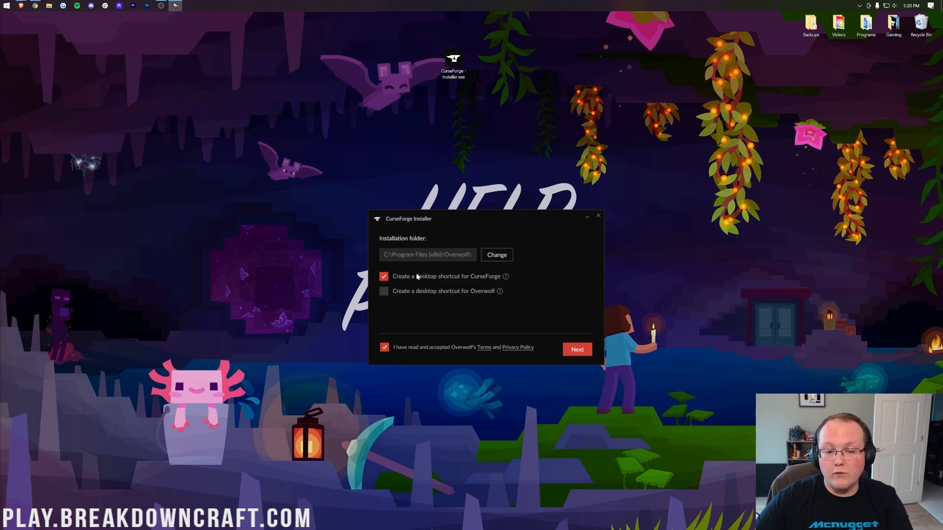
mouse_move(472, 275)
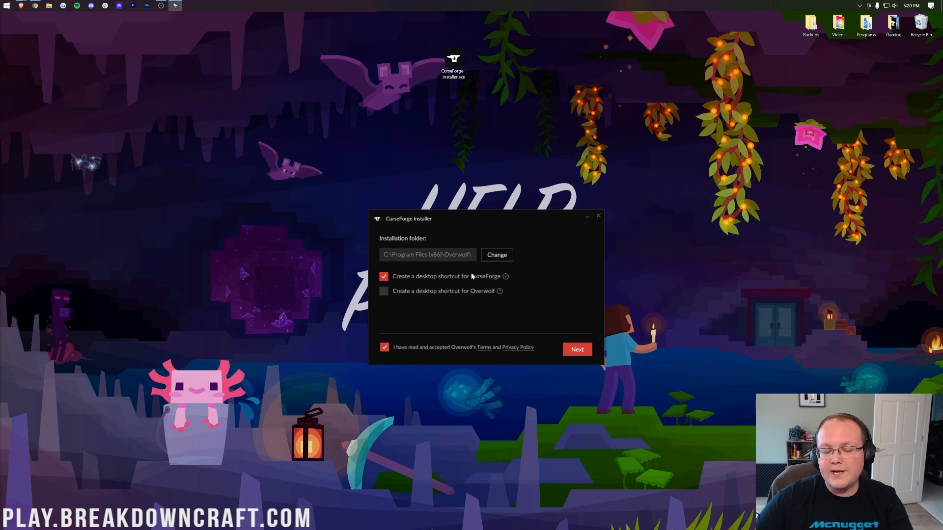
mouse_move(599, 373)
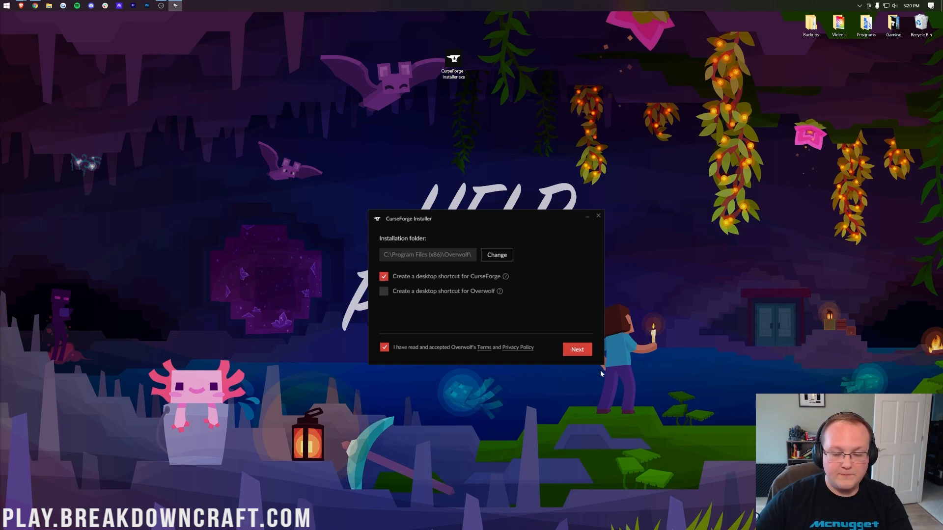
click(576, 350)
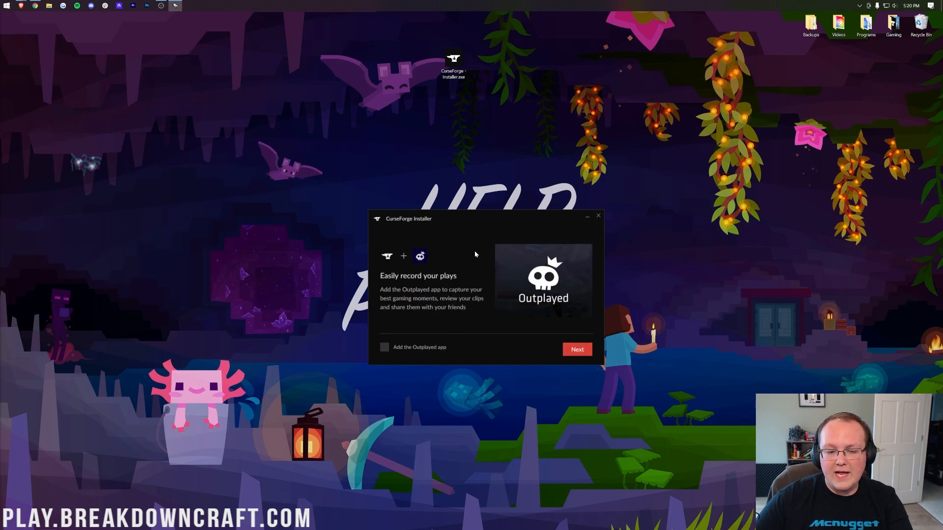
click(576, 350)
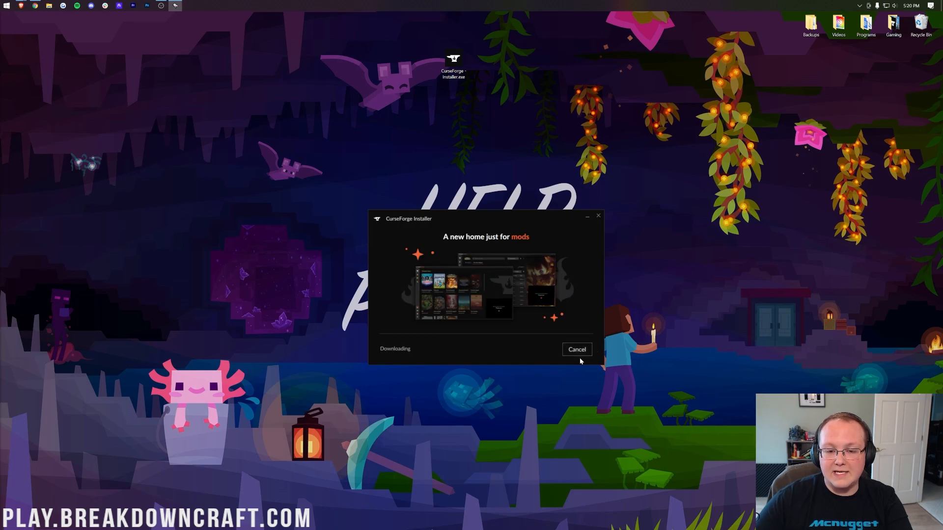
mouse_move(518, 339)
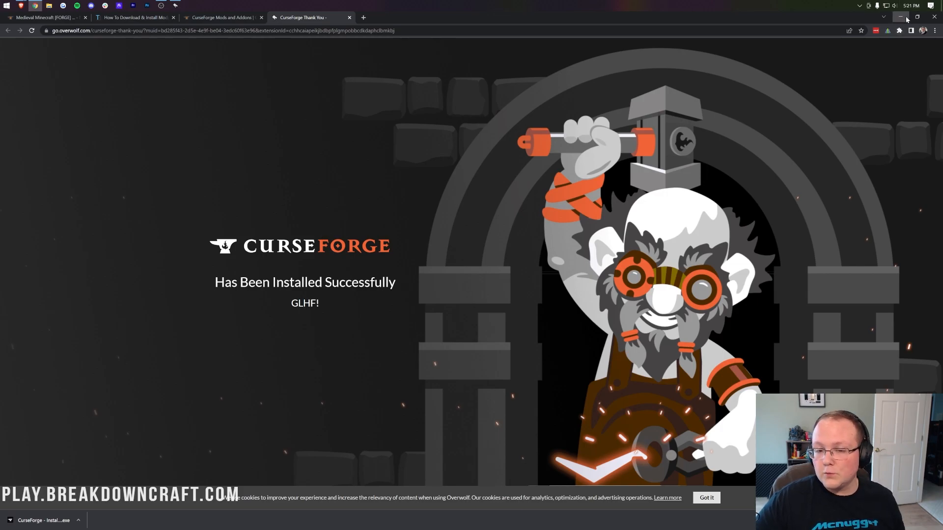
Minimize the browser so CurseForge's first launch shows on the desktop
click(901, 17)
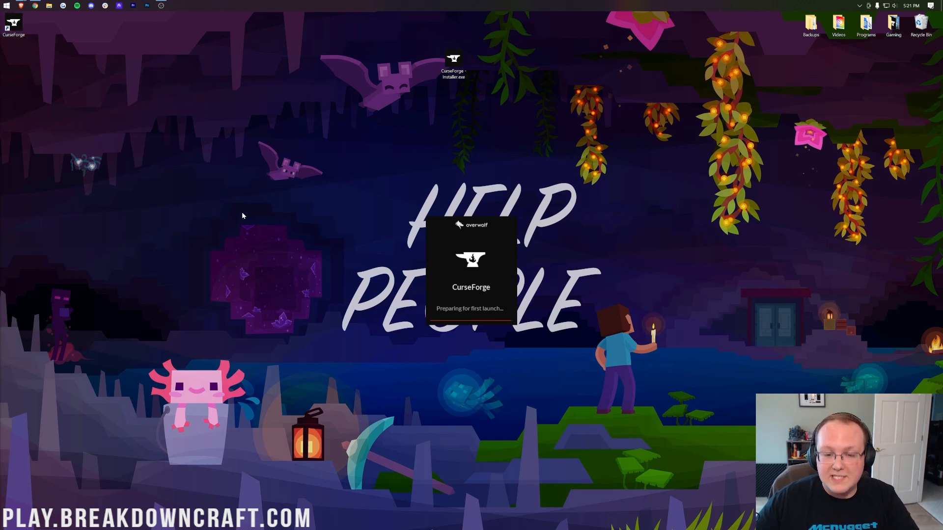
mouse_move(297, 239)
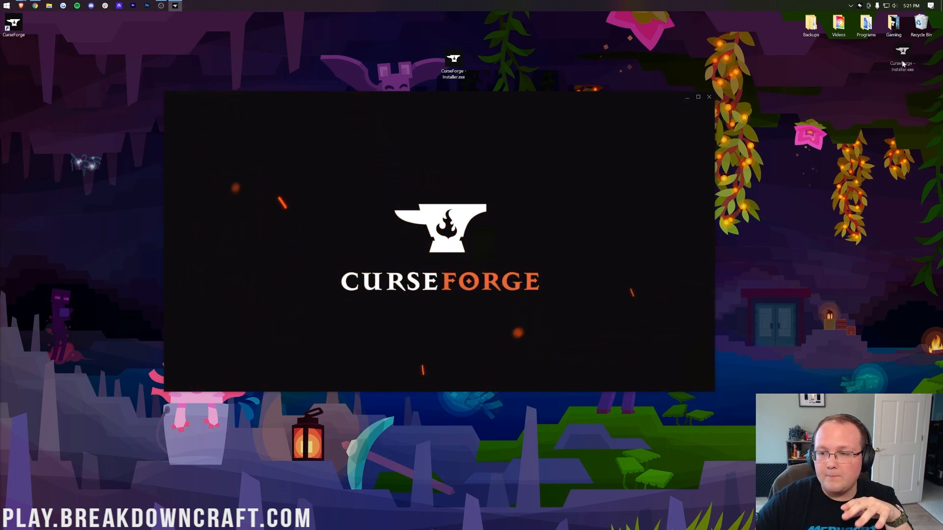
mouse_move(391, 156)
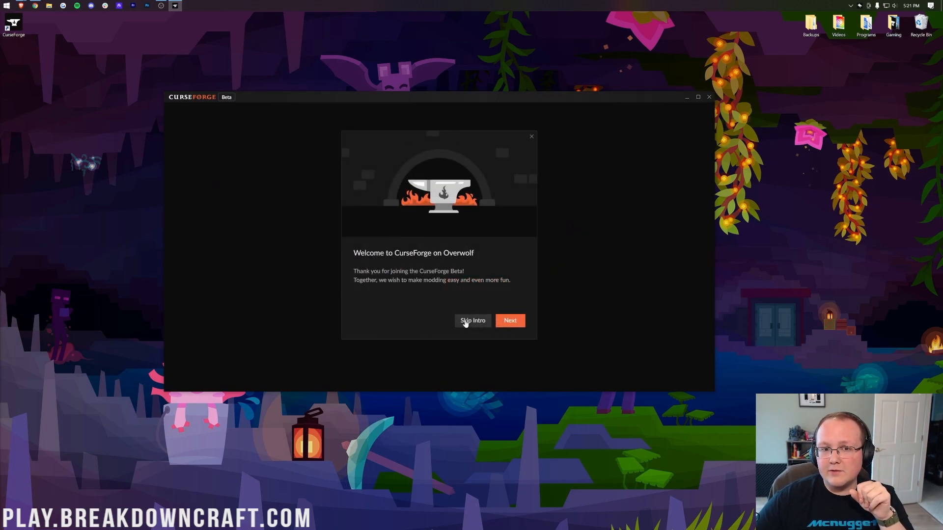
Skip the intro, choose Minecraft with the Standard modding folder, and focus the modpack search box
click(473, 320)
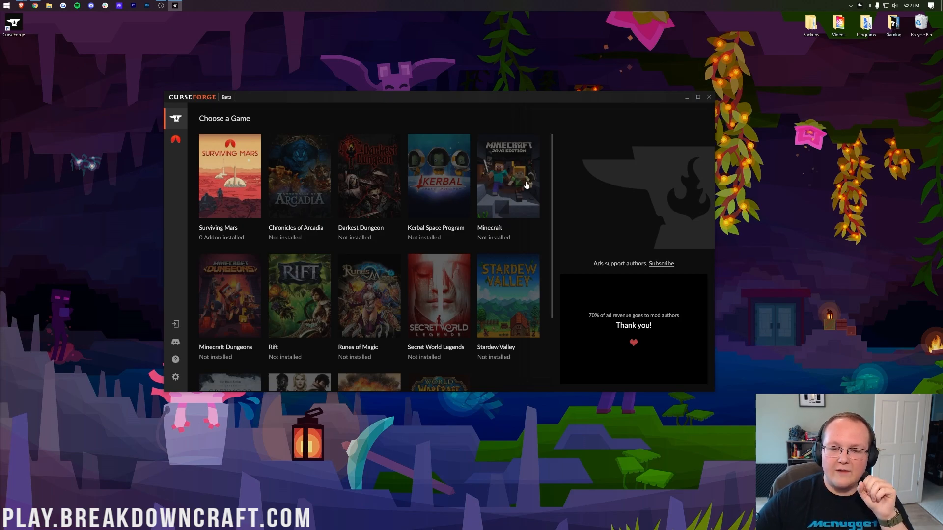
mouse_move(432, 223)
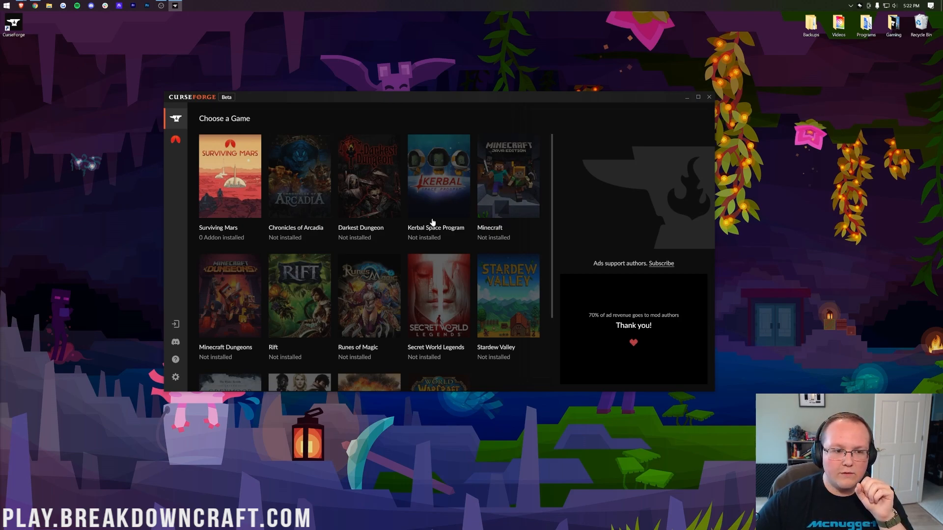
click(508, 175)
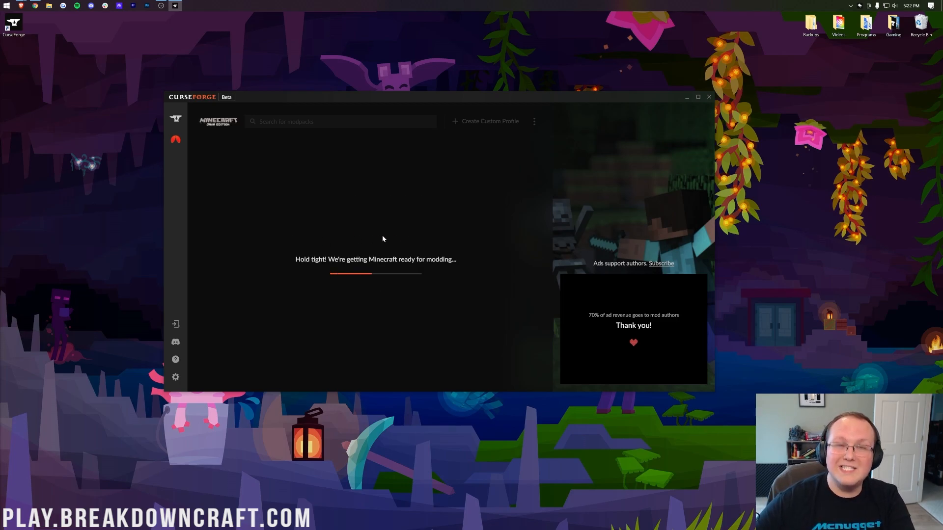
mouse_move(382, 219)
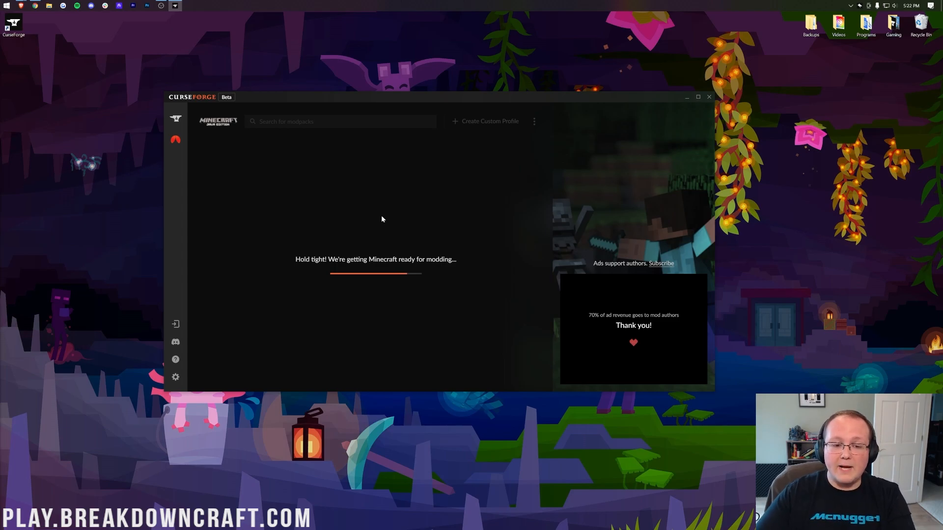
mouse_move(437, 277)
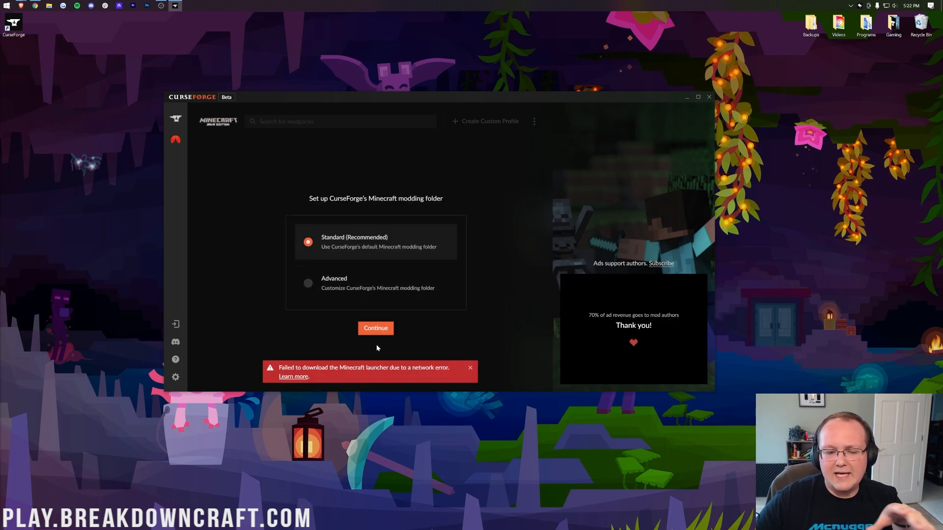
click(375, 328)
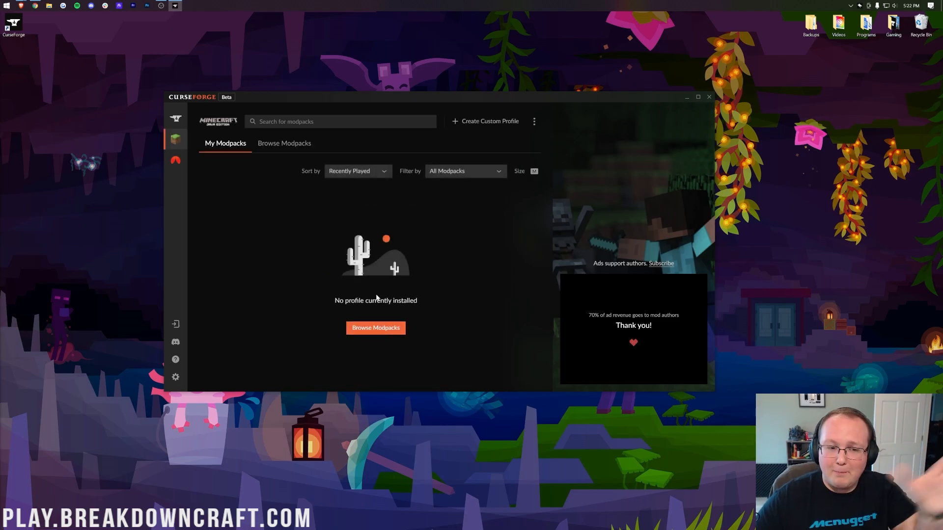
mouse_move(387, 257)
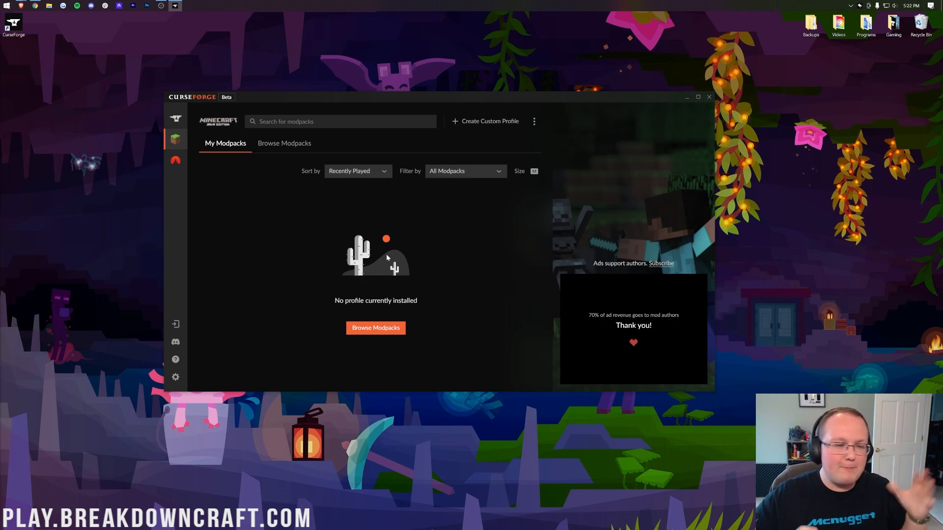
mouse_move(345, 239)
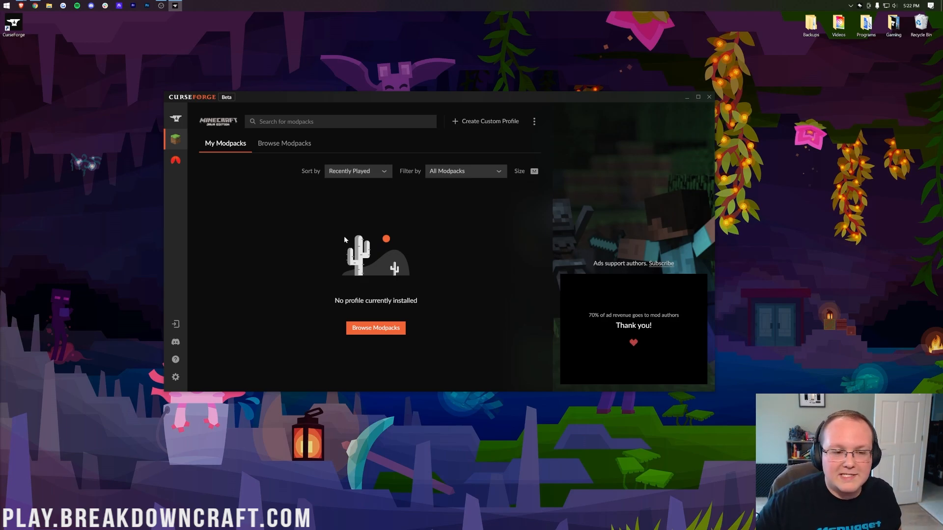
click(340, 121)
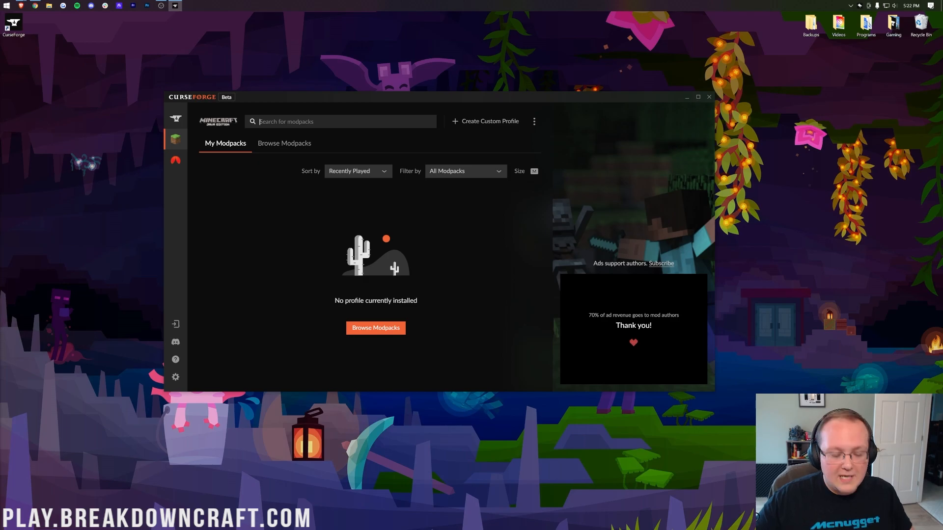
Search 'medieval minec' and install Medieval Minecraft [FORGE] 1.16.5 and its 1.18.2 version
text(medieval minecraft)
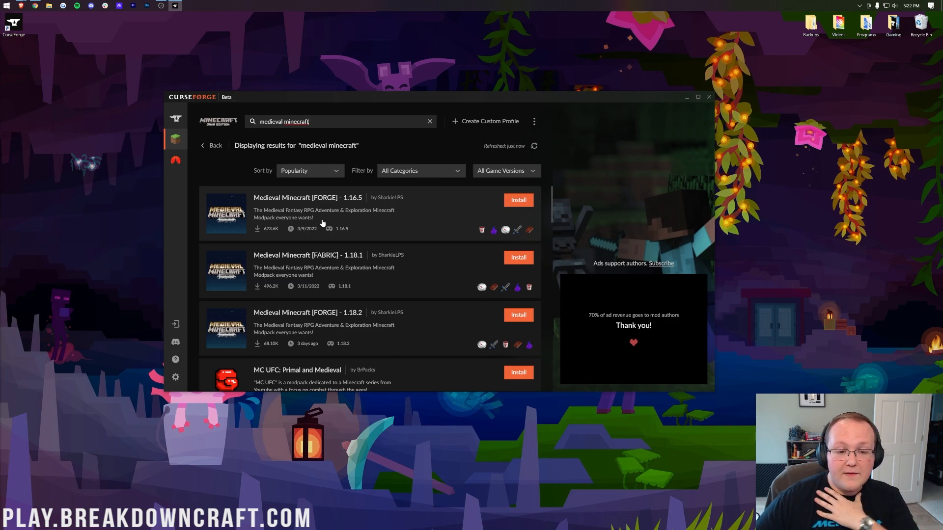
scroll(down, 3)
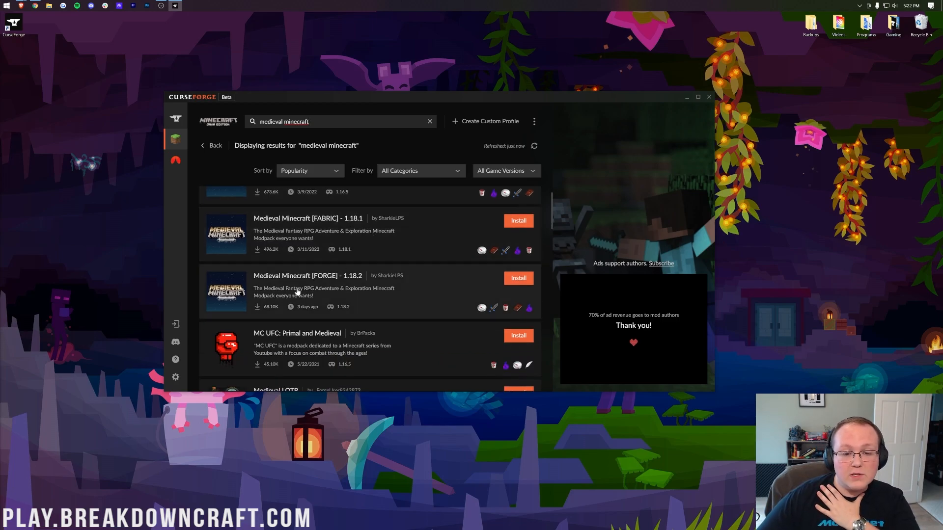
scroll(up, 3)
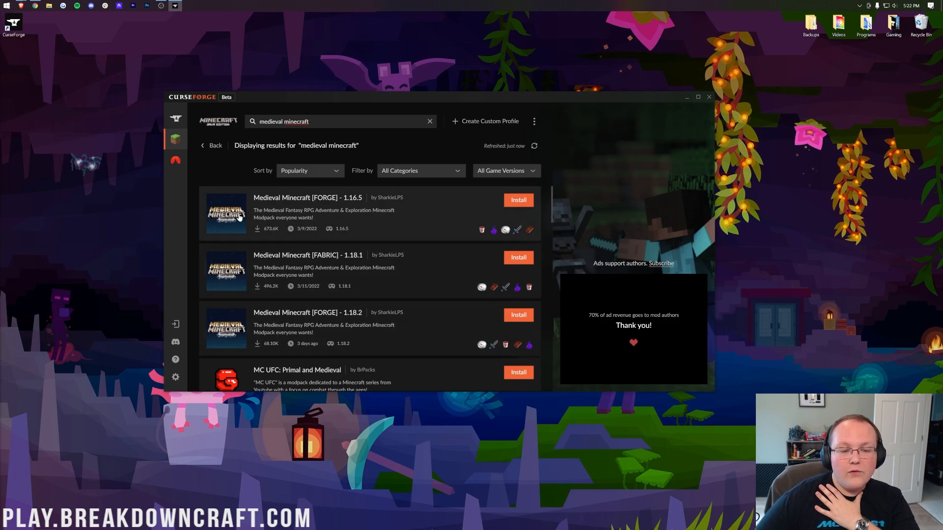
mouse_move(304, 207)
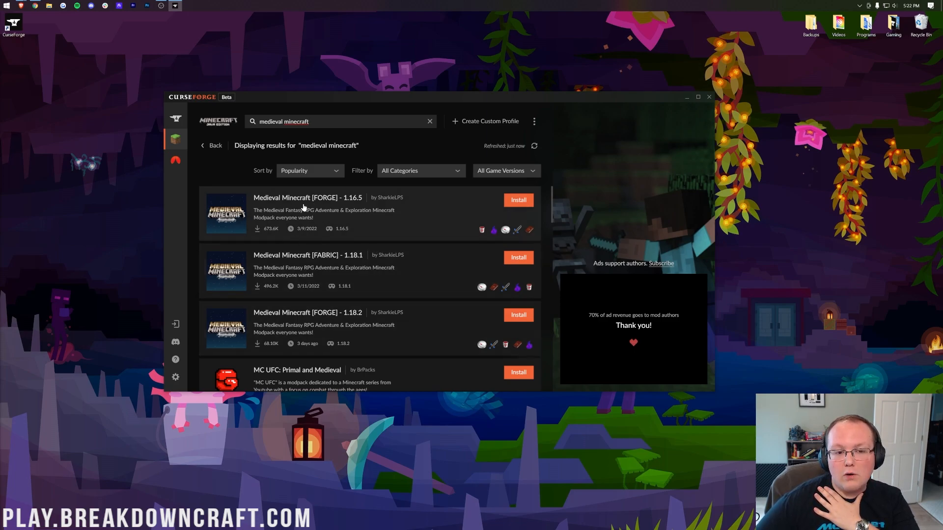
mouse_move(348, 208)
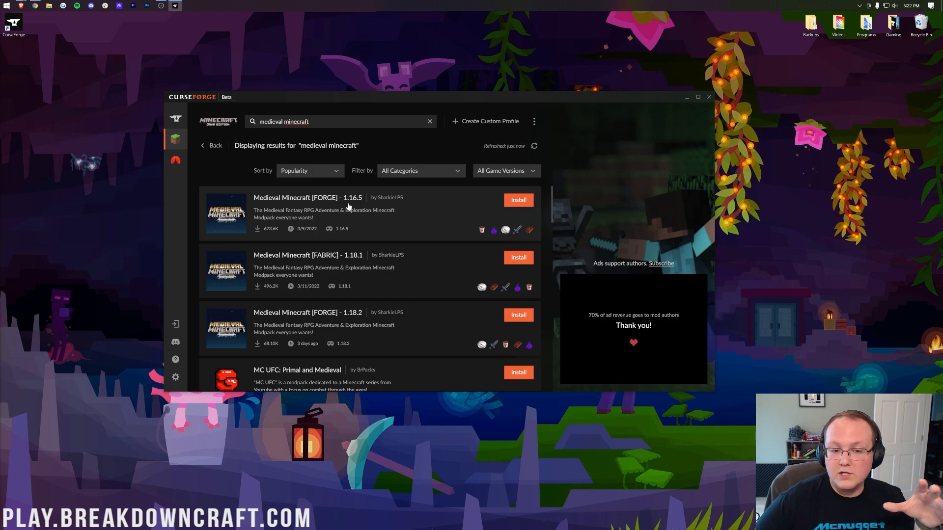
scroll(down, 3)
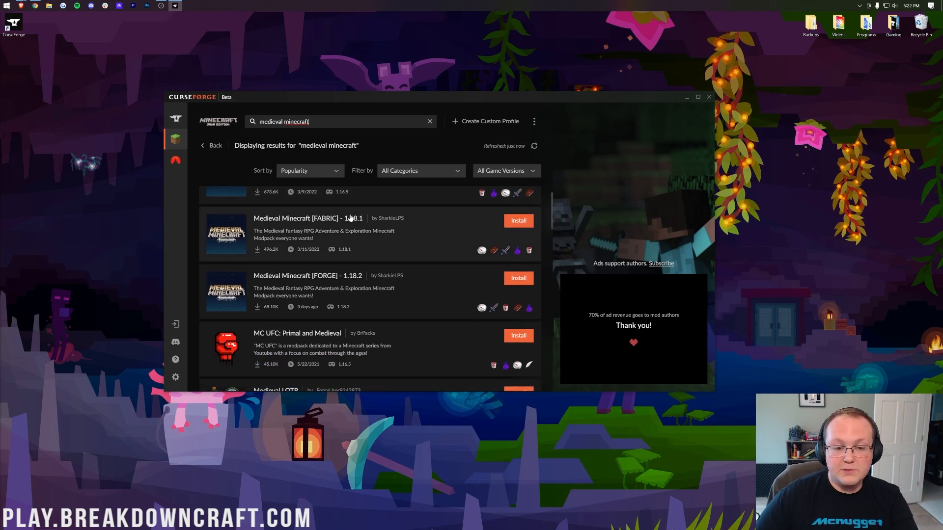
scroll(up, 3)
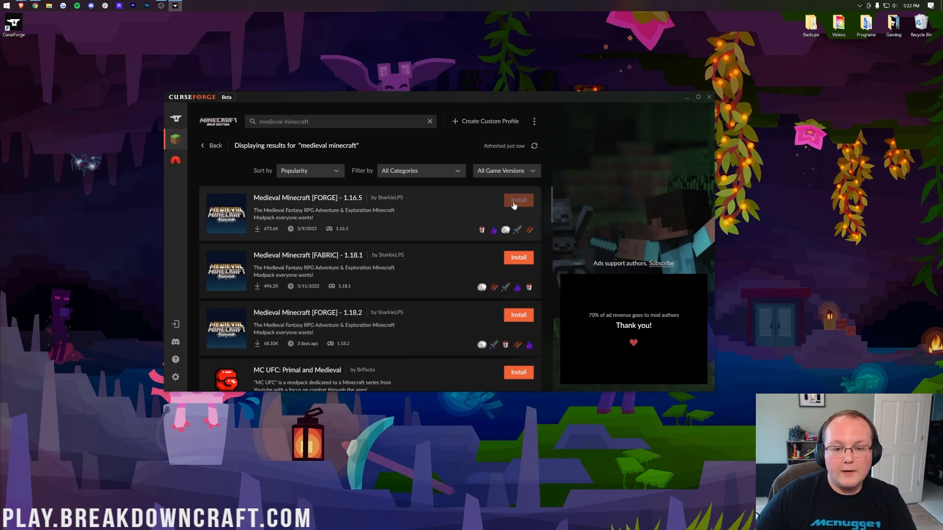
click(517, 200)
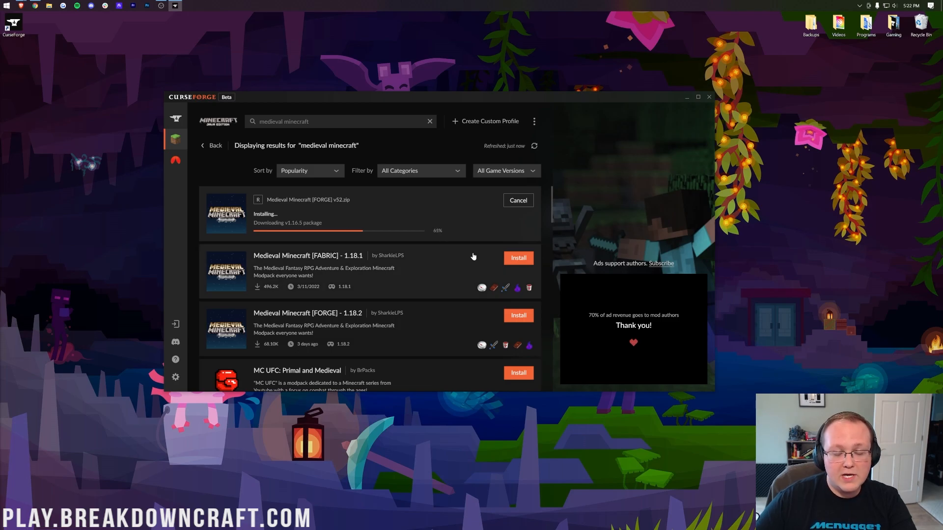
click(517, 315)
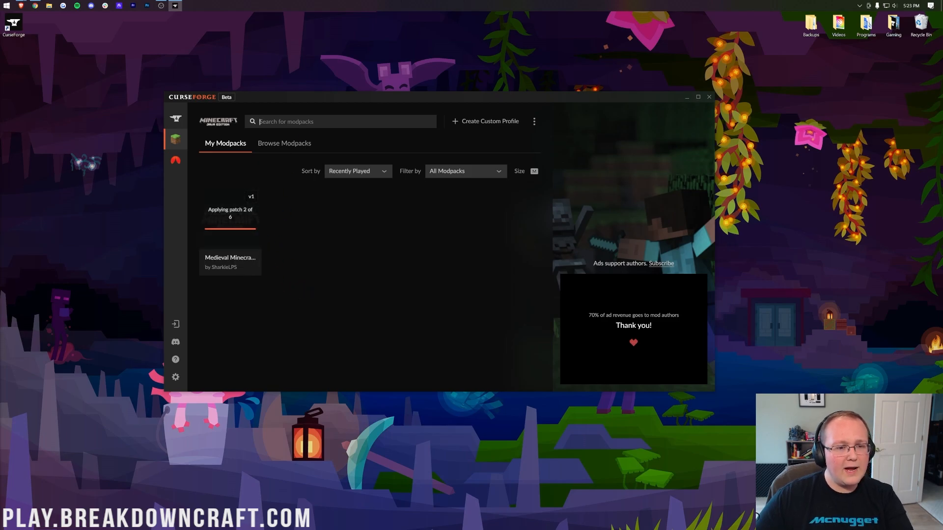
Search modpacks for 'medie' to check the Medieval Minecraft install progress
text(medie)
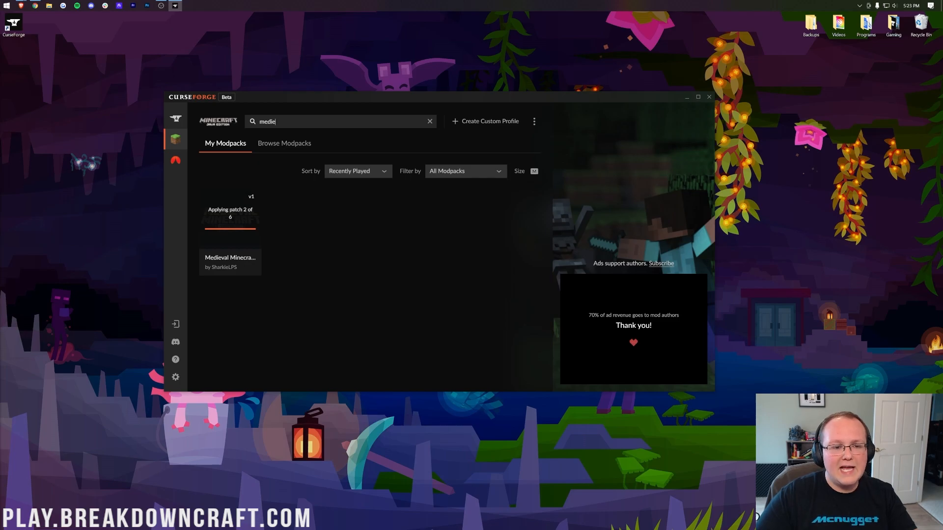
key(Return)
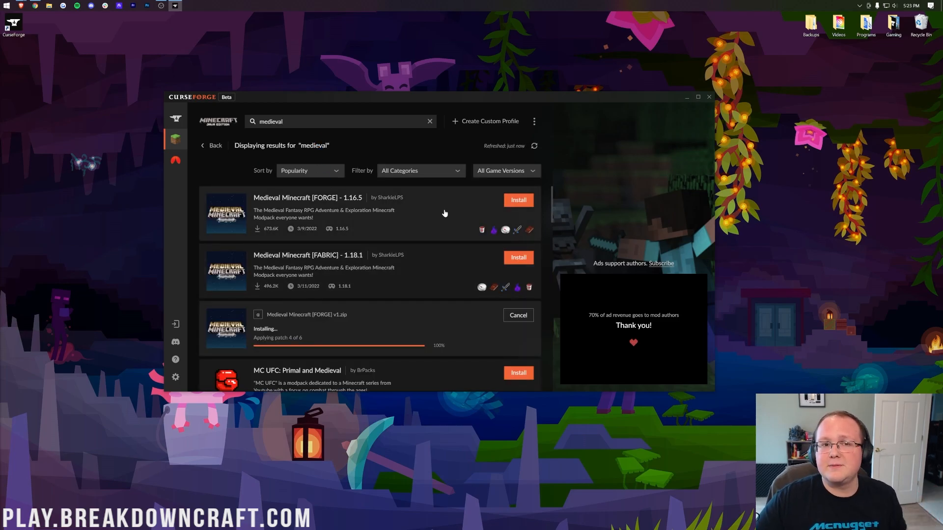
mouse_move(518, 199)
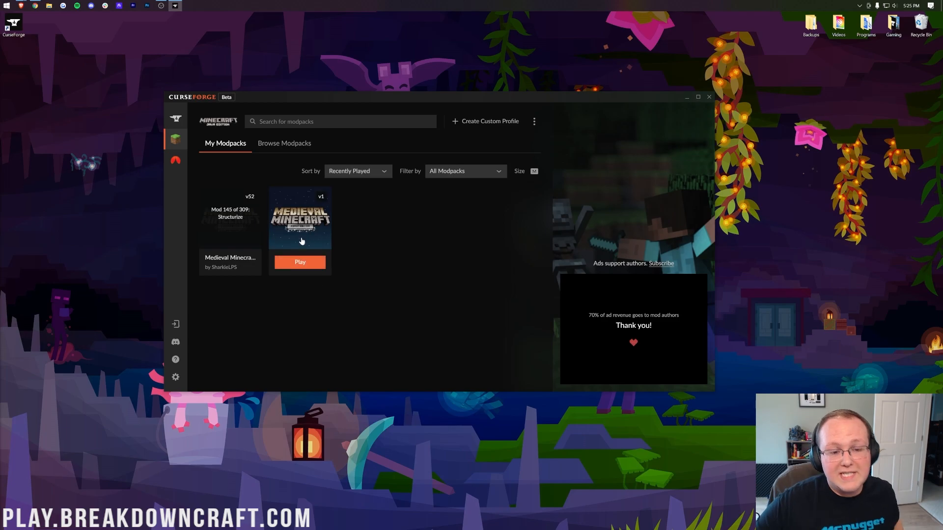
Rename the 1.18.2 profile to '1.18.2 Medieval Minecraft [FORGE]' via Profile Options and go back to My Modpacks
click(299, 218)
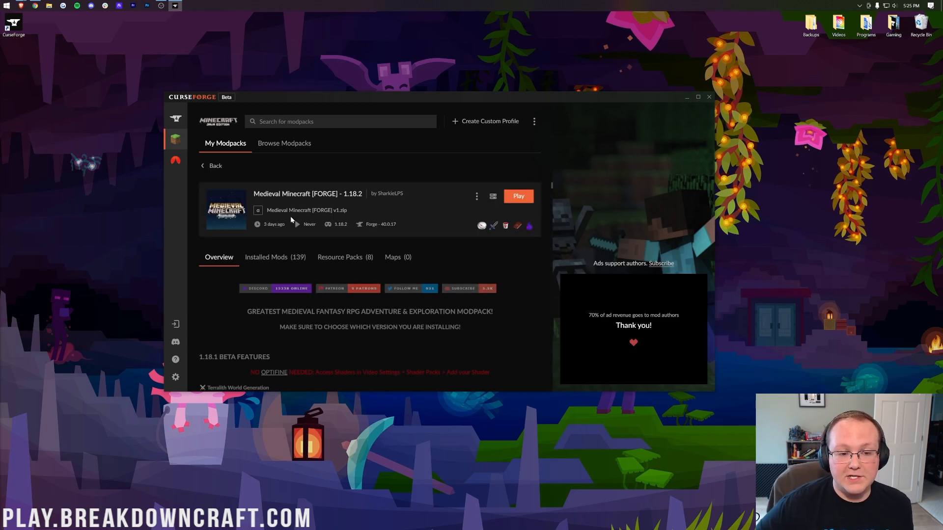
mouse_move(341, 200)
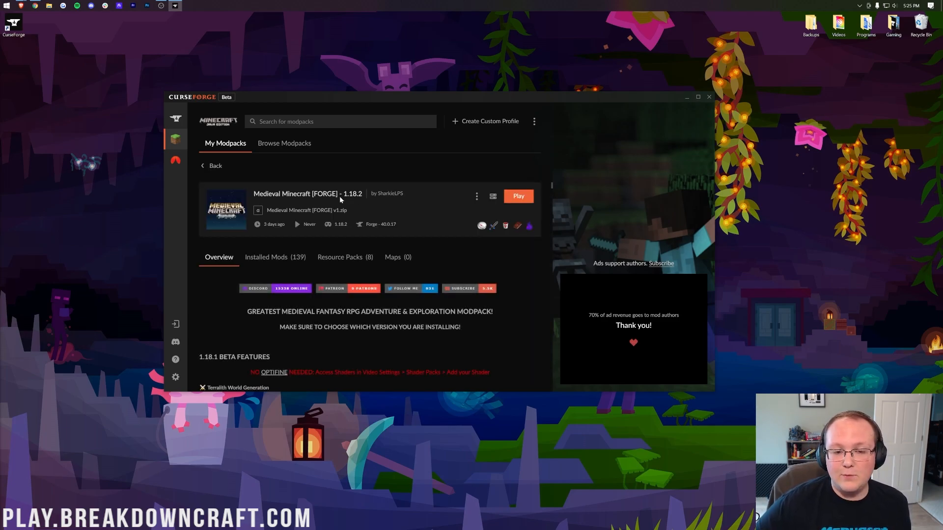
click(475, 196)
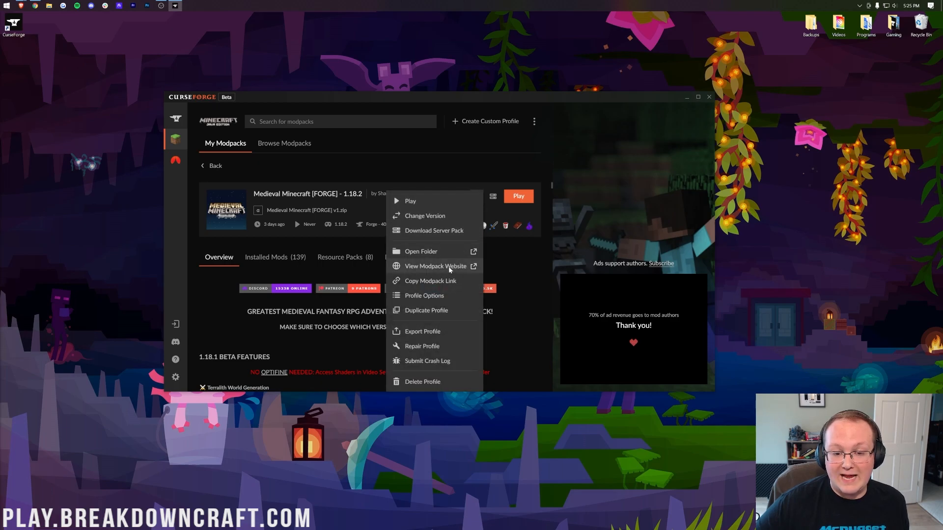
click(424, 296)
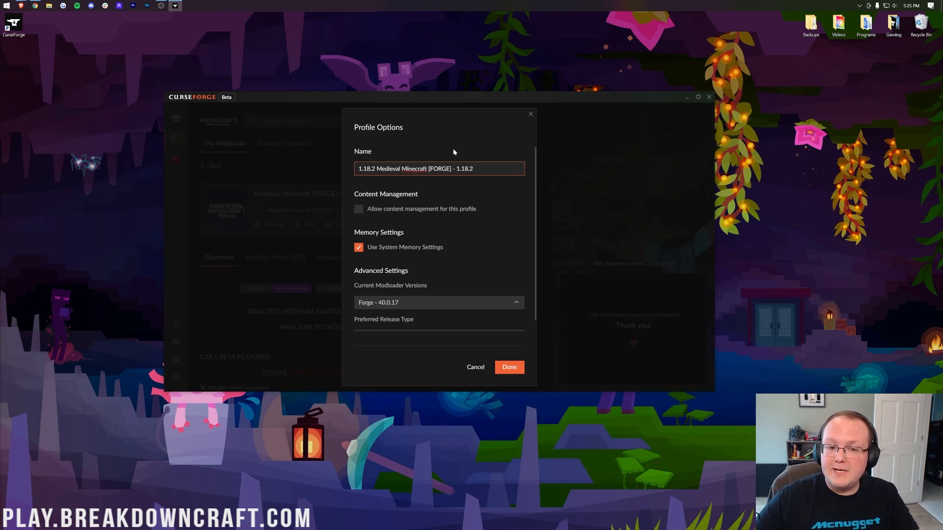
double_click(462, 168)
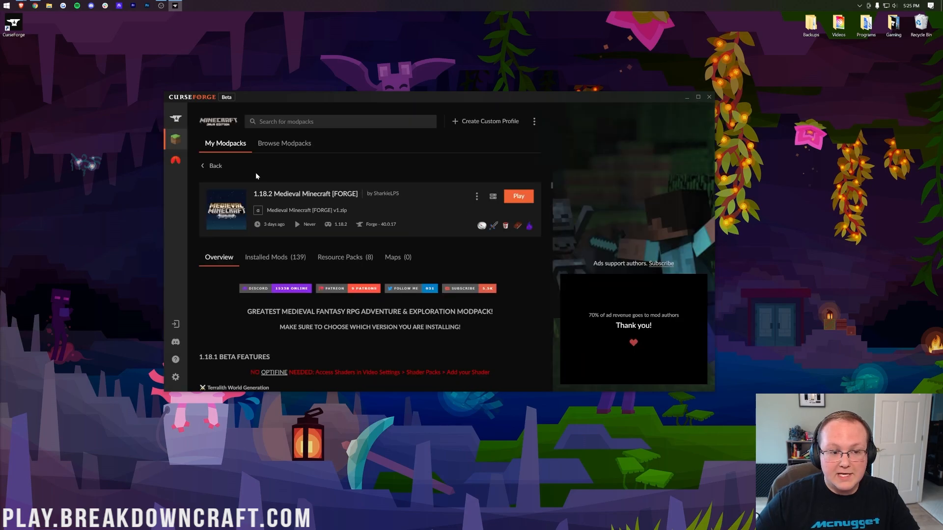
click(212, 165)
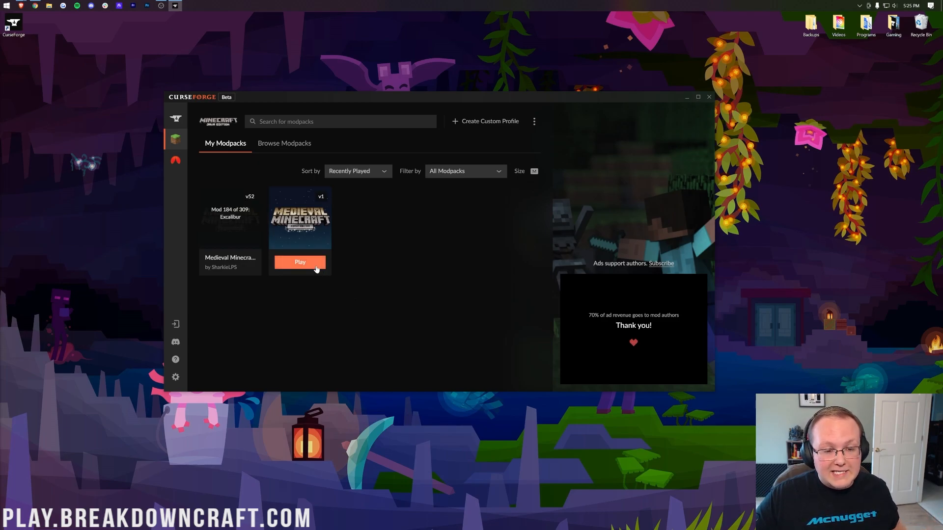
Play the 1.18.2 Medieval Minecraft modpack to open the Minecraft Launcher
click(300, 261)
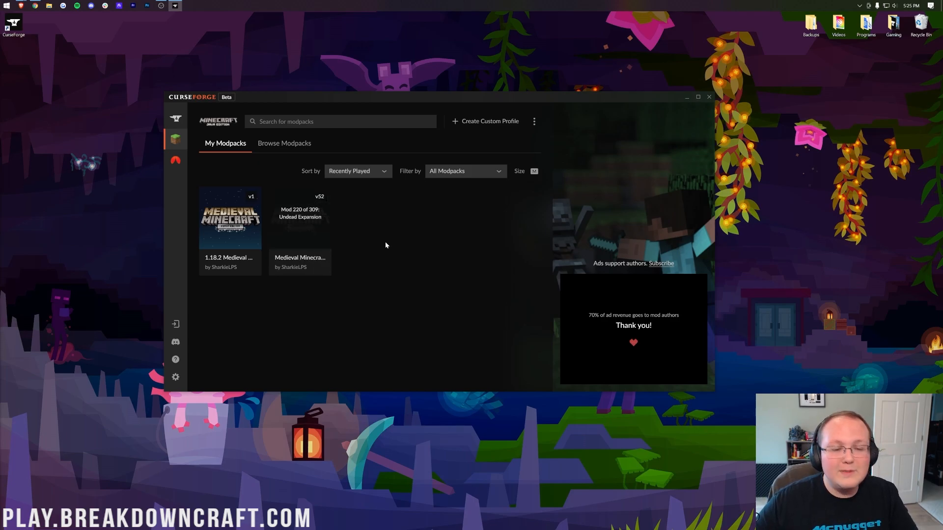
right_click(230, 218)
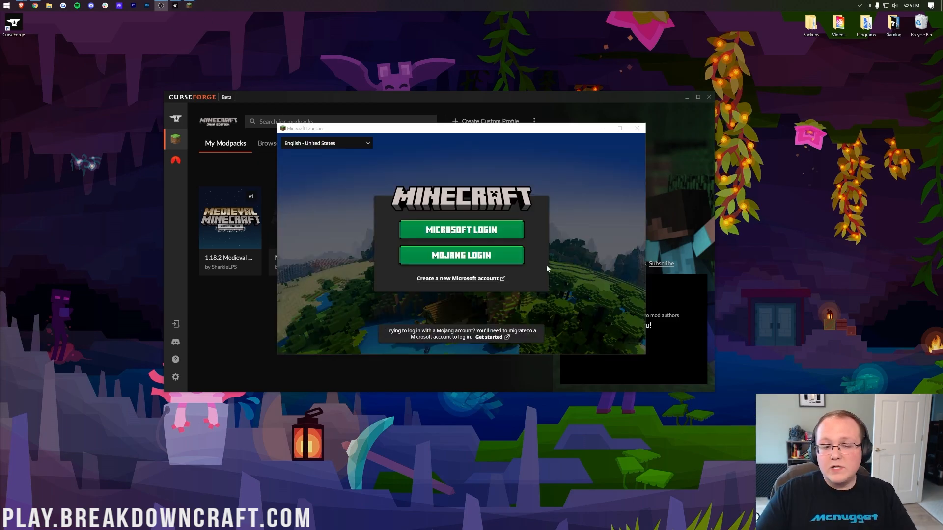
Sign in with Microsoft Login and play the modified 1.18.2 Medieval Minecraft [FORGE] installation
click(461, 229)
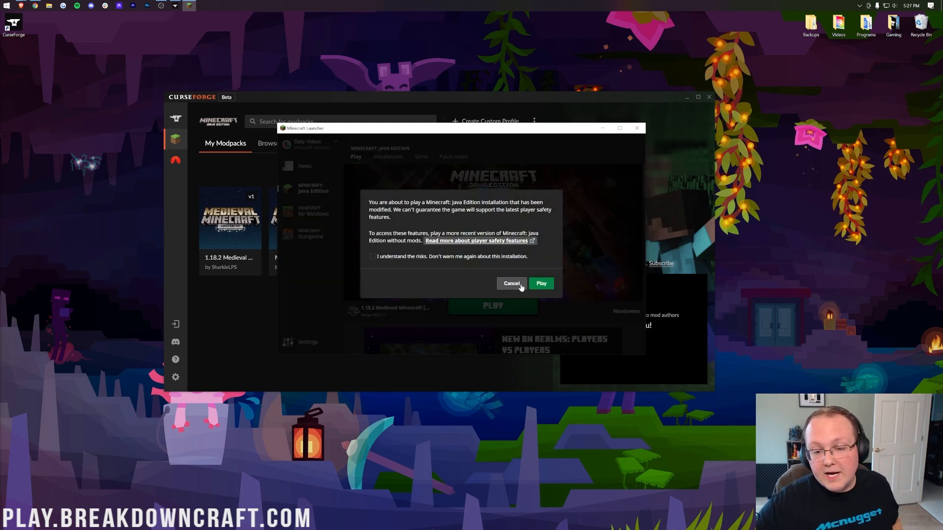
click(511, 283)
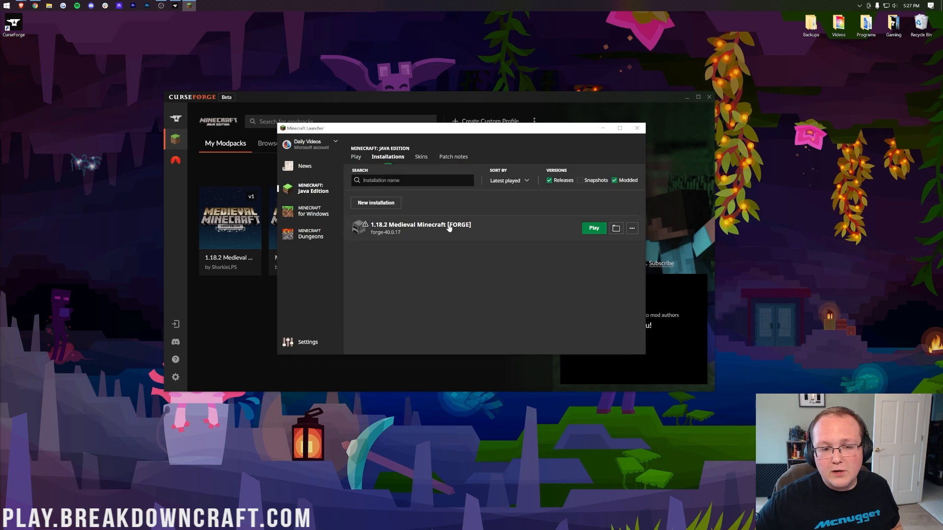
click(631, 228)
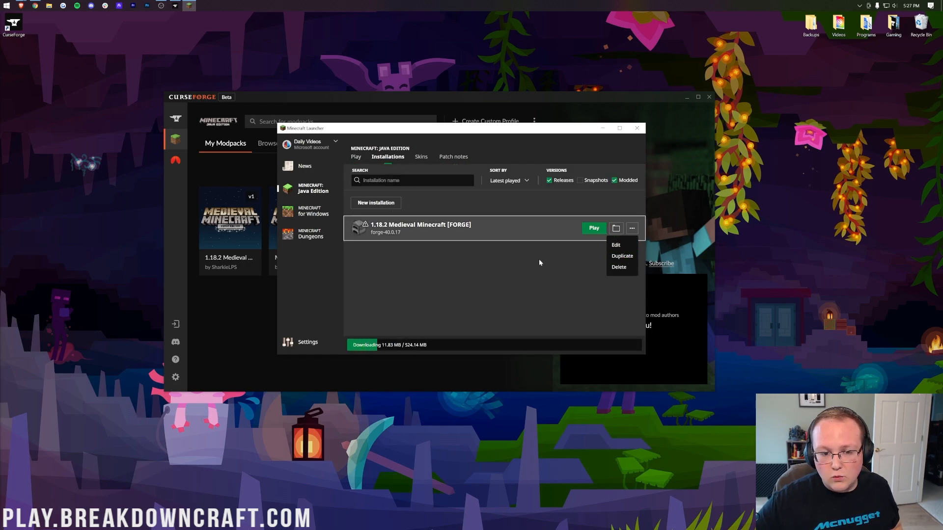
click(355, 157)
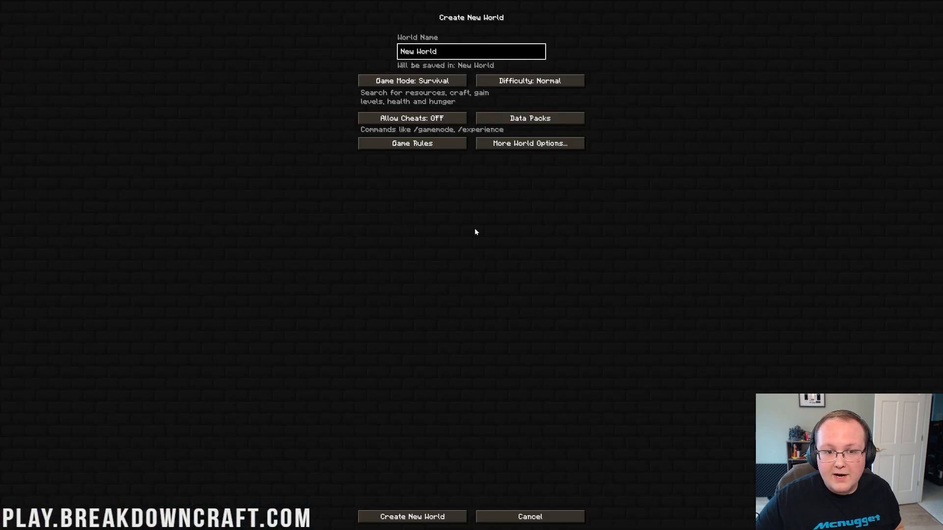
Create a new world set to Creative game mode with cheats on
click(411, 81)
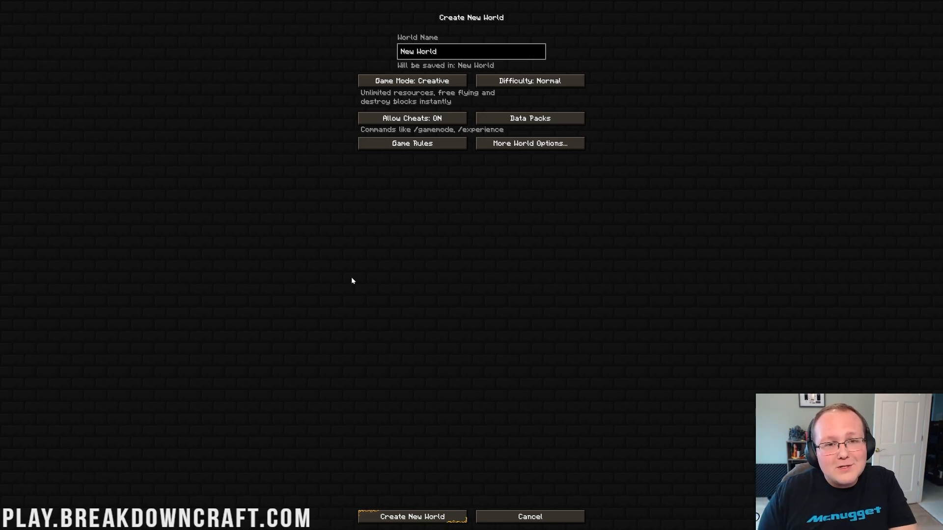
click(411, 516)
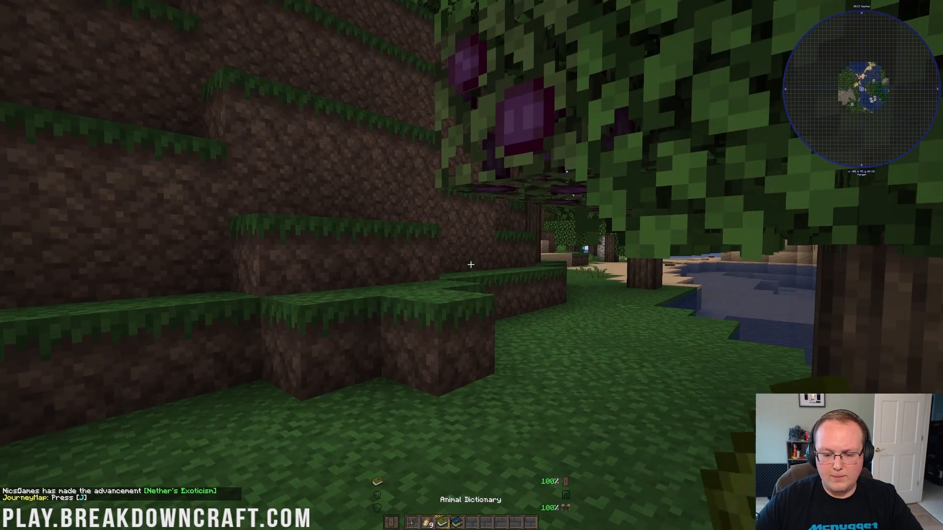
mouse_move(471, 266)
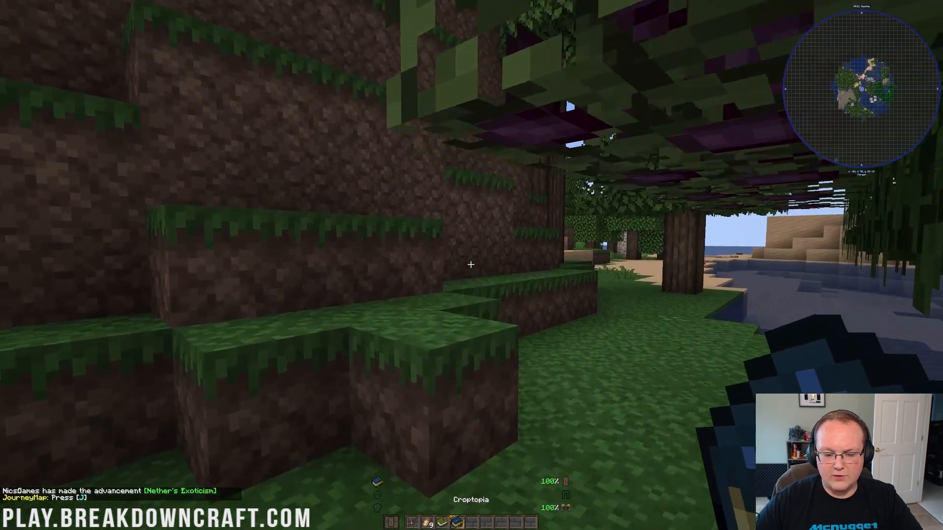
mouse_move(471, 265)
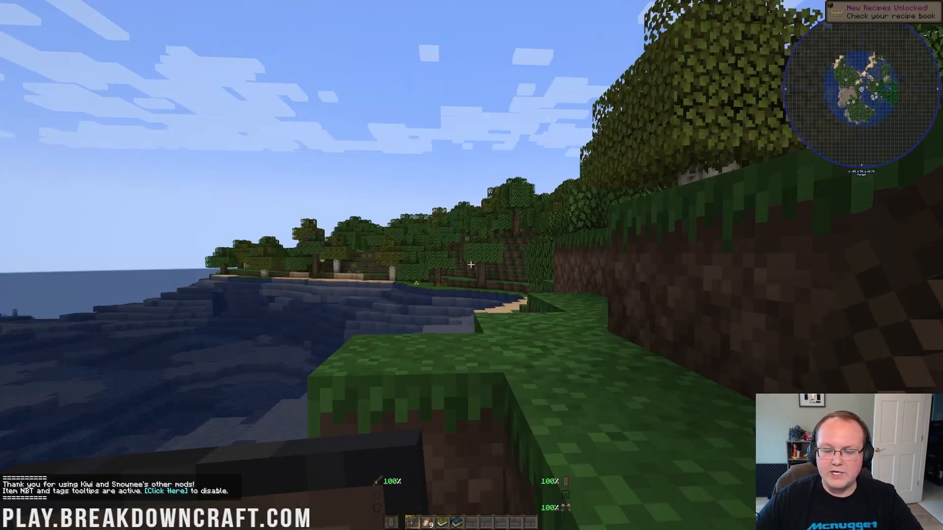
Bring up the creative inventory listing the modpack's added blocks and items
key(e)
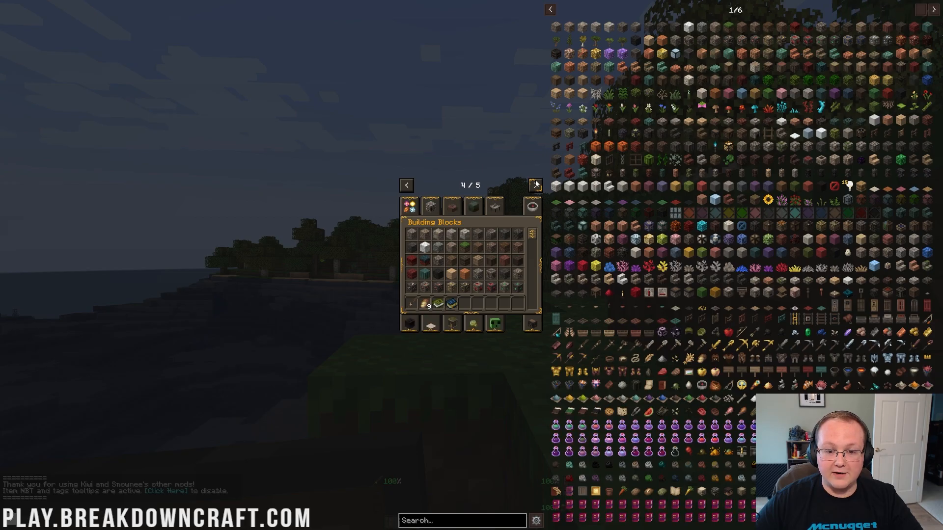